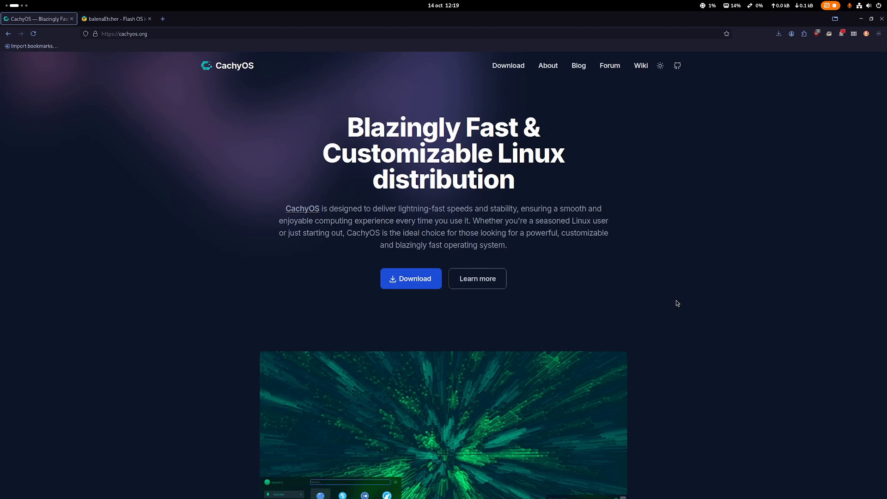
mouse_move(512, 245)
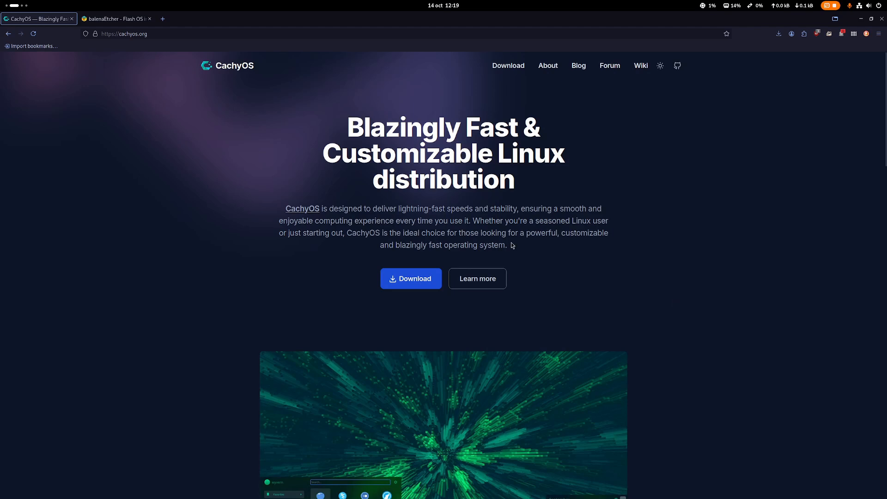
mouse_move(327, 199)
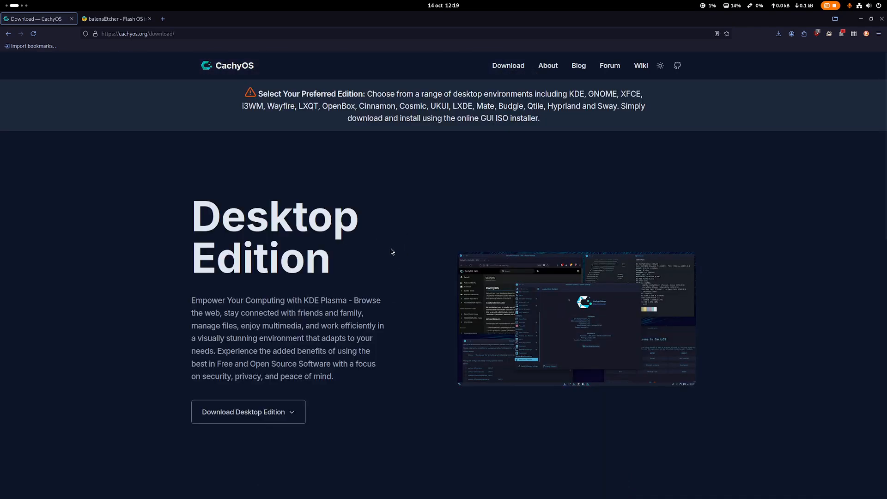
Step: Browse the CachyOS download page's editions and return to the Desktop Edition section
scroll(down, 3)
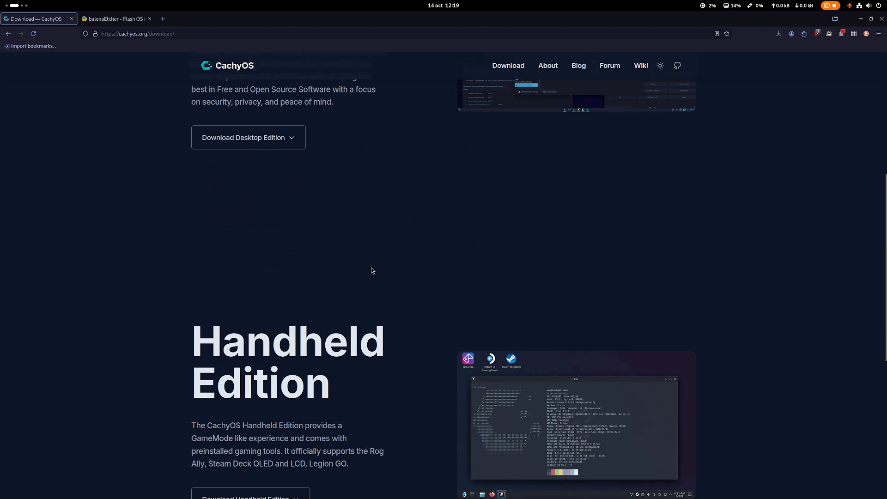
scroll(down, 3)
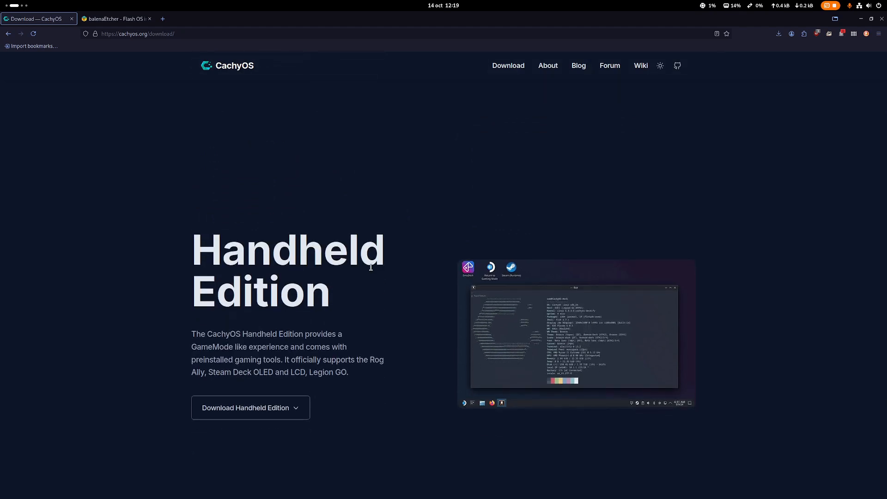
mouse_move(192, 255)
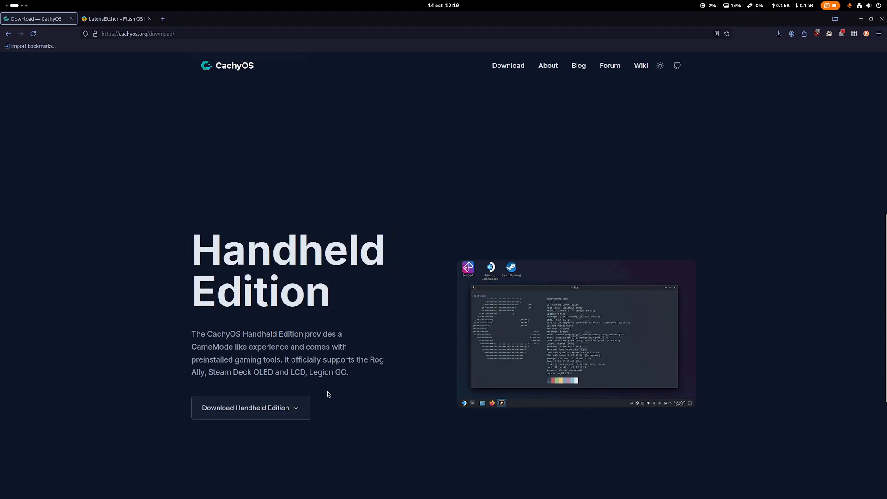
mouse_move(330, 392)
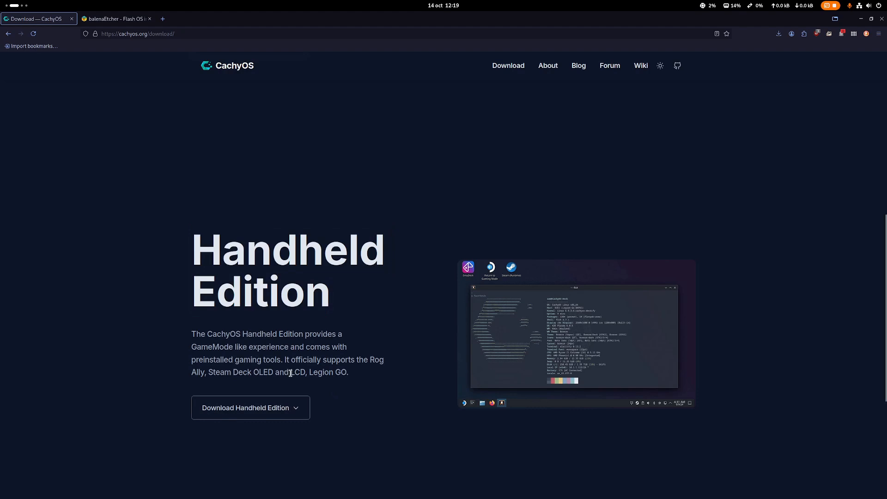
mouse_move(371, 359)
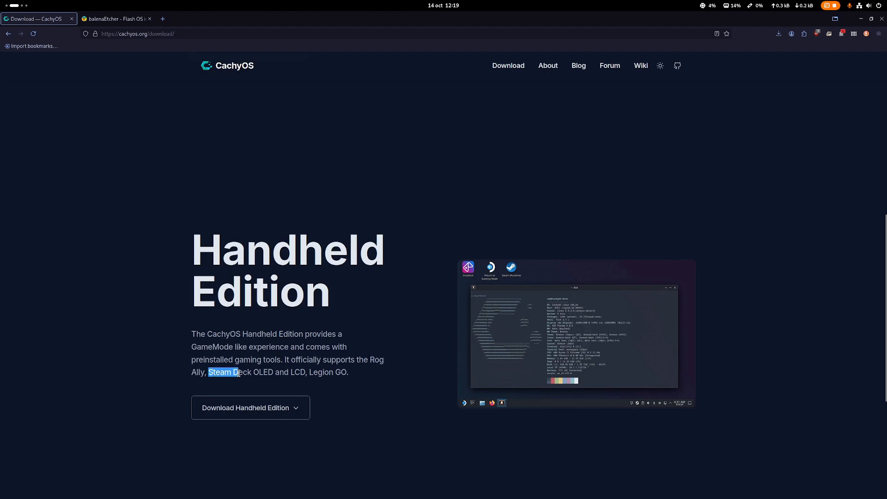
click(363, 383)
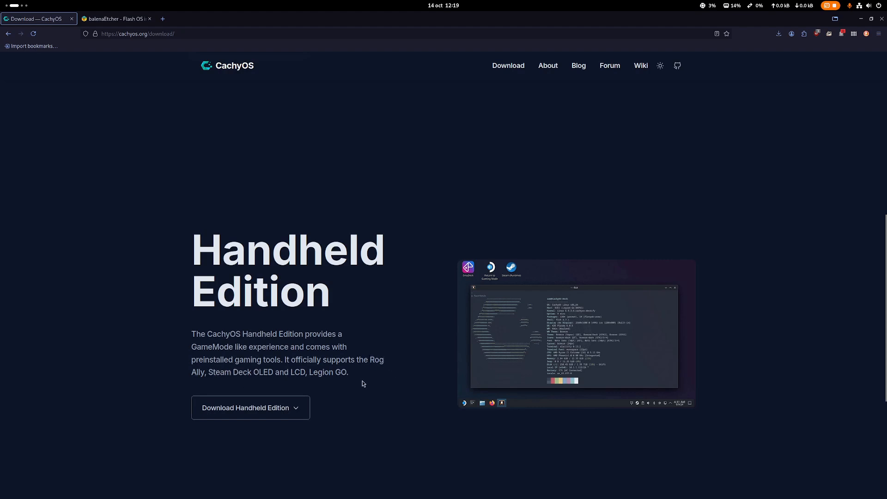
mouse_move(358, 385)
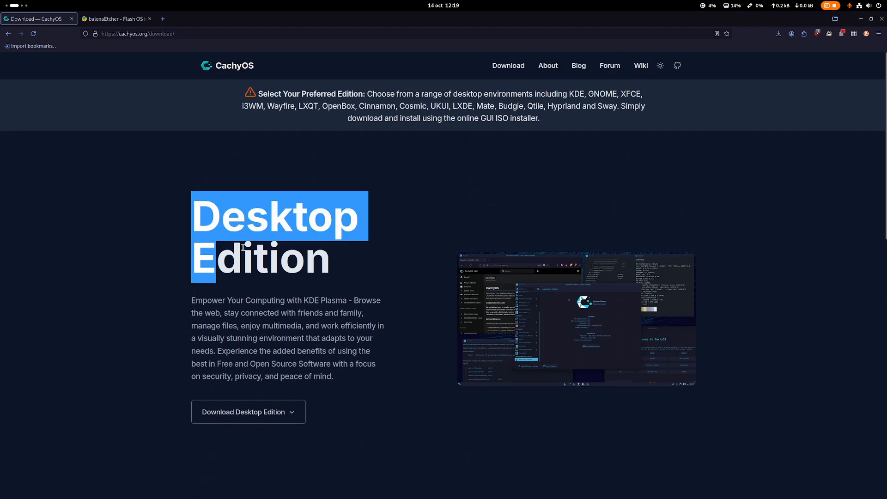
click(356, 271)
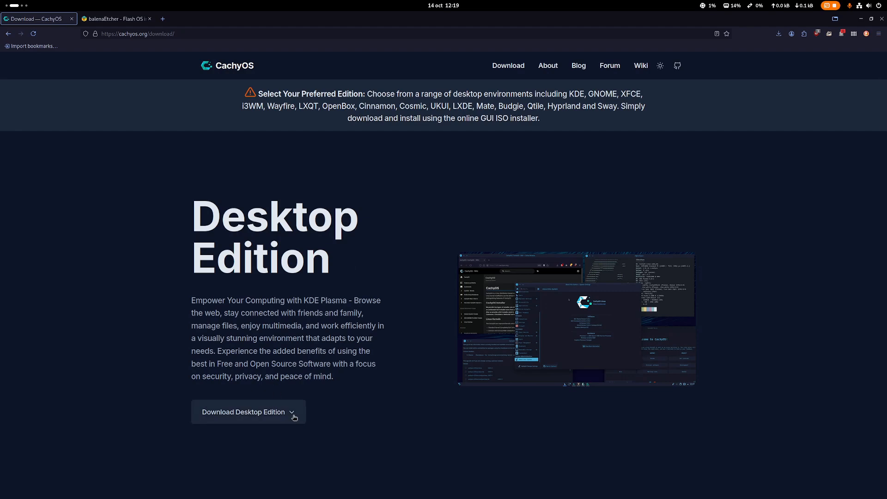
click(247, 412)
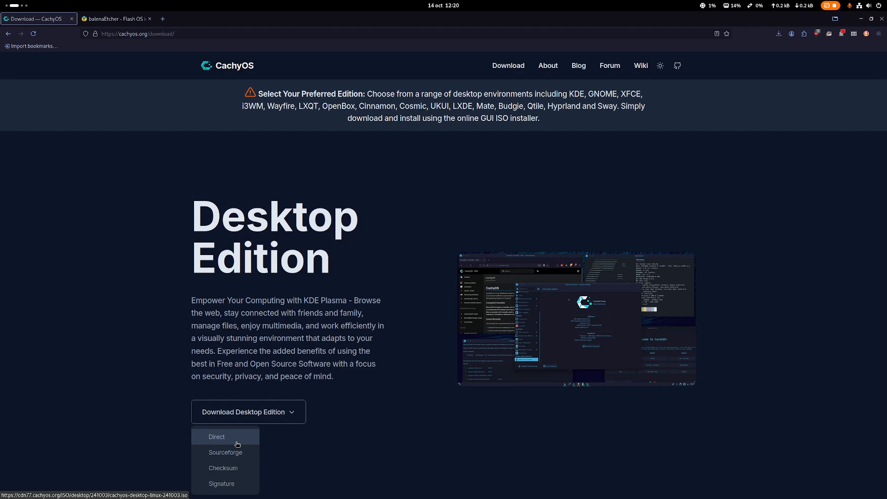
mouse_move(225, 452)
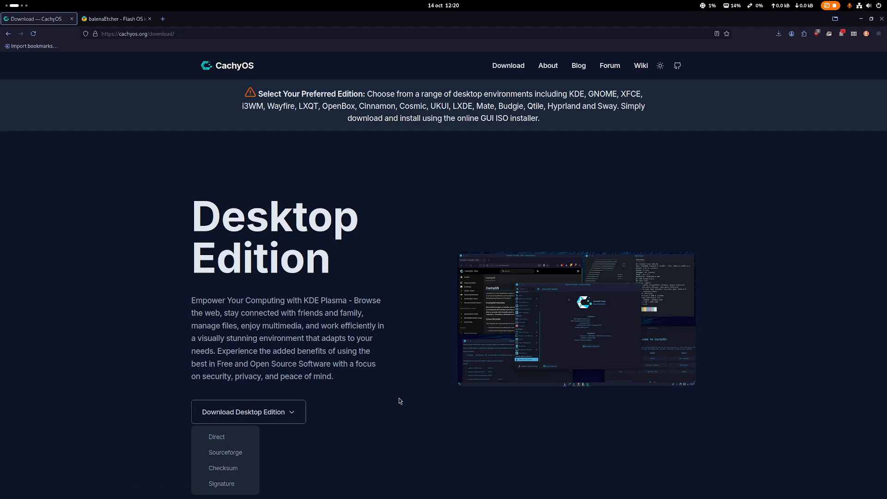
click(247, 411)
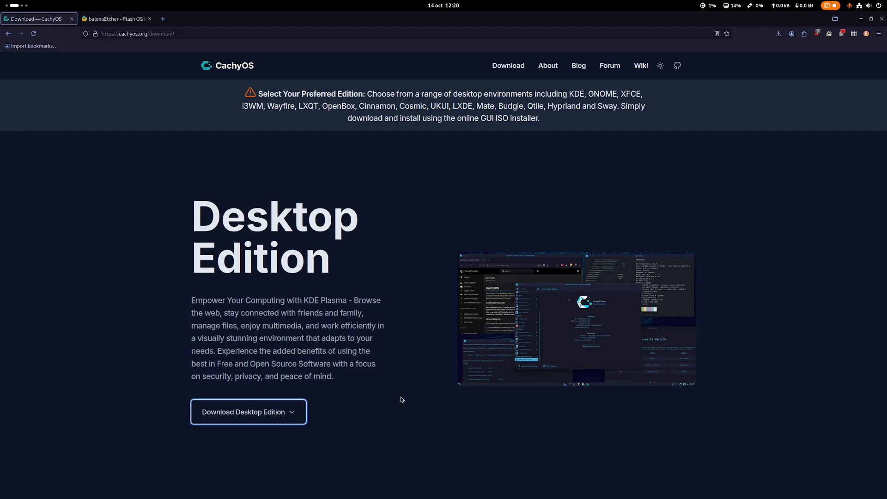
click(116, 18)
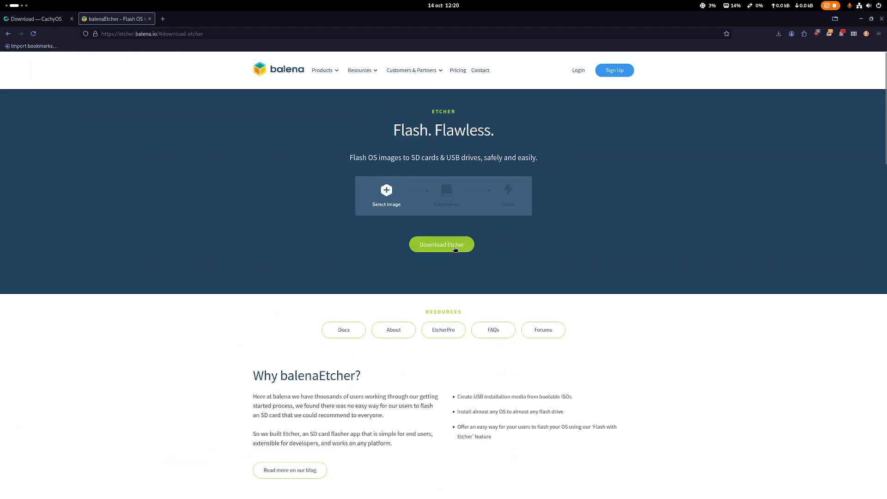
Step: Scroll the balenaEtcher site down to the Download Etcher table
scroll(down, 3)
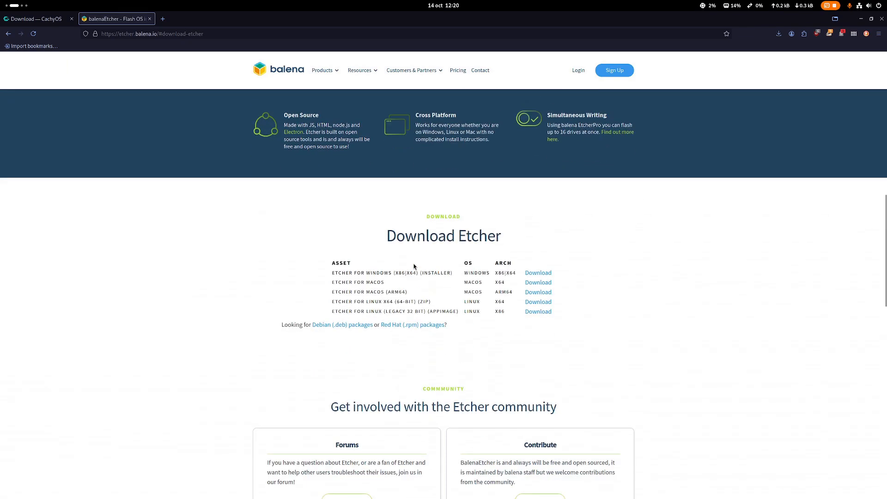
scroll(down, 3)
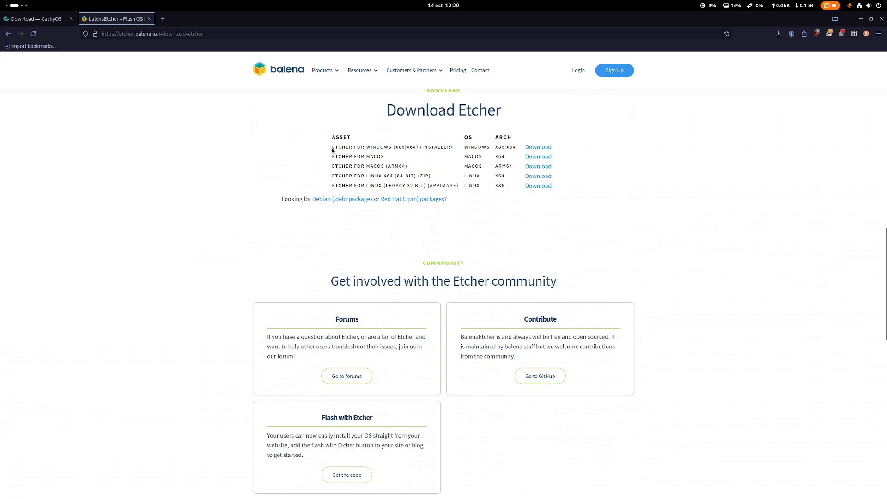
mouse_move(503, 149)
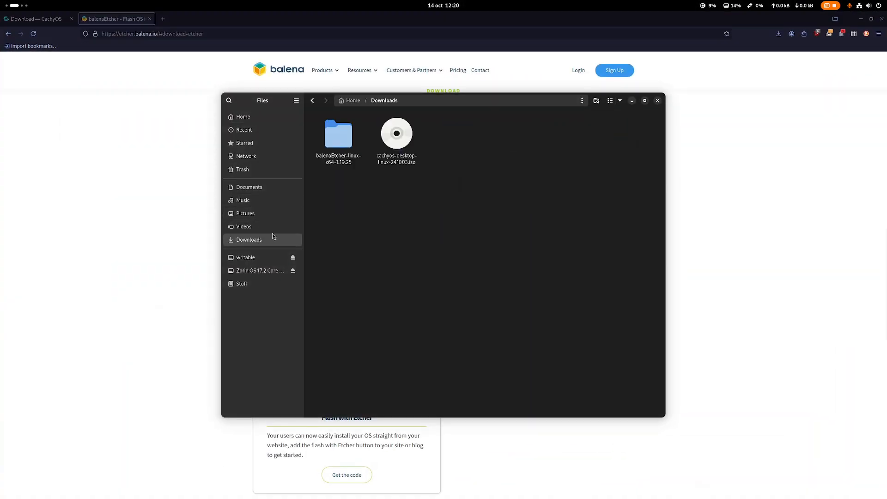
Step: Launch balenaEtcher from the balenaEtcher-linux-x64 folder in Downloads
click(396, 133)
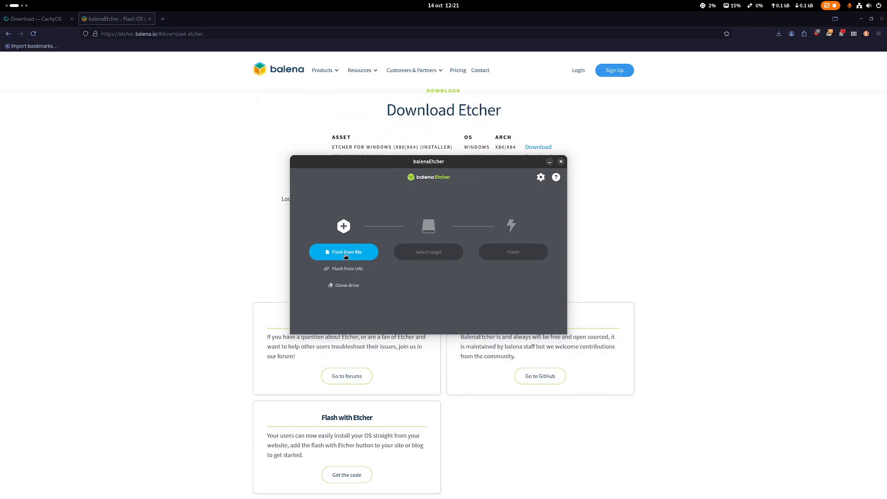
Step: Choose cachyos-desktop-linux-241003.iso as the image to flash
click(343, 252)
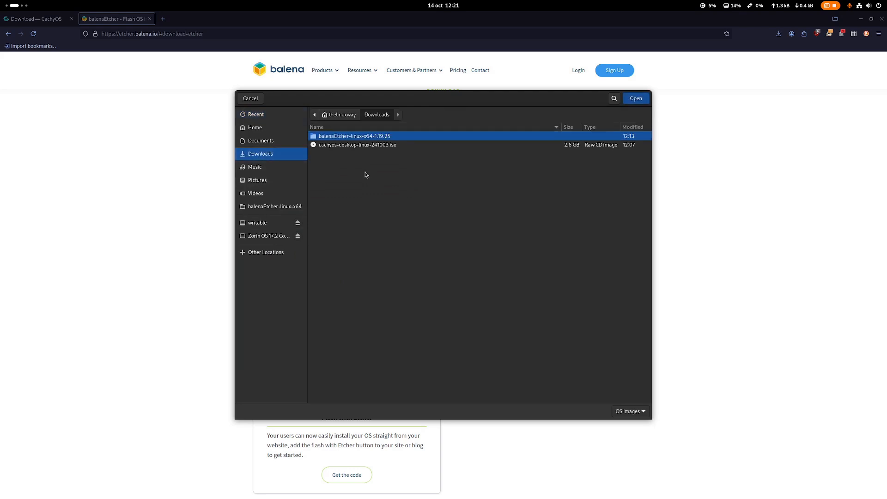
click(357, 145)
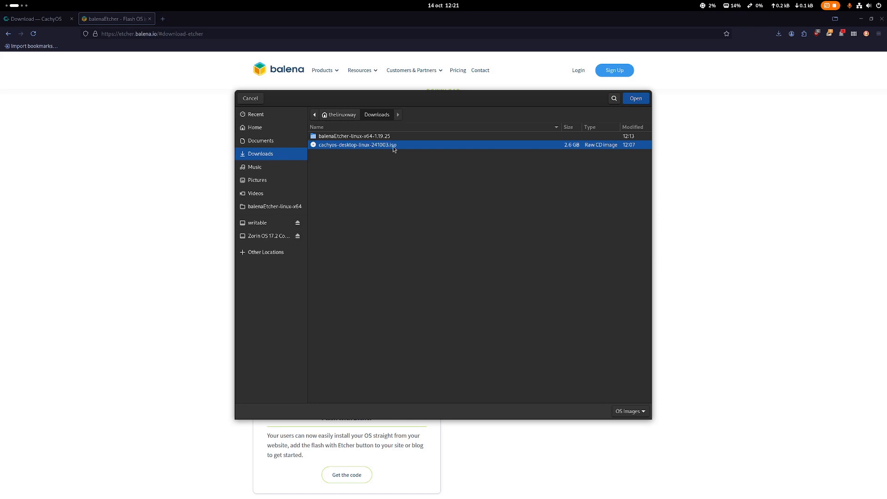
mouse_move(632, 103)
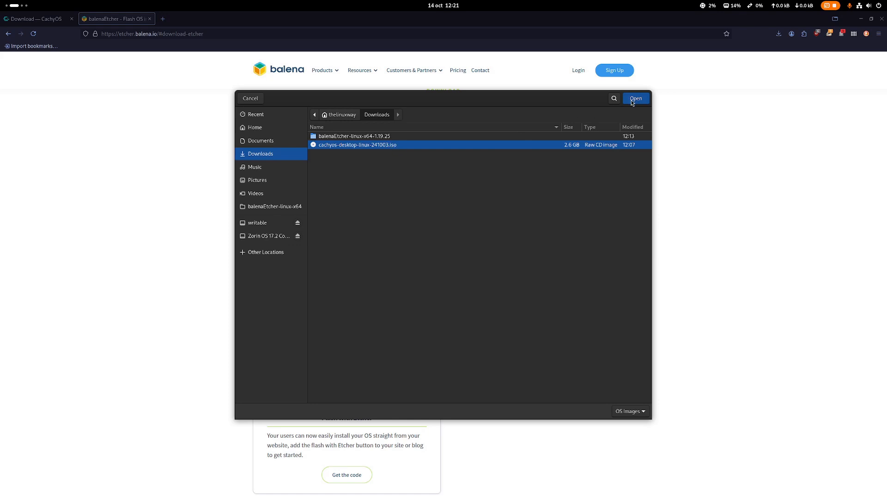
click(635, 98)
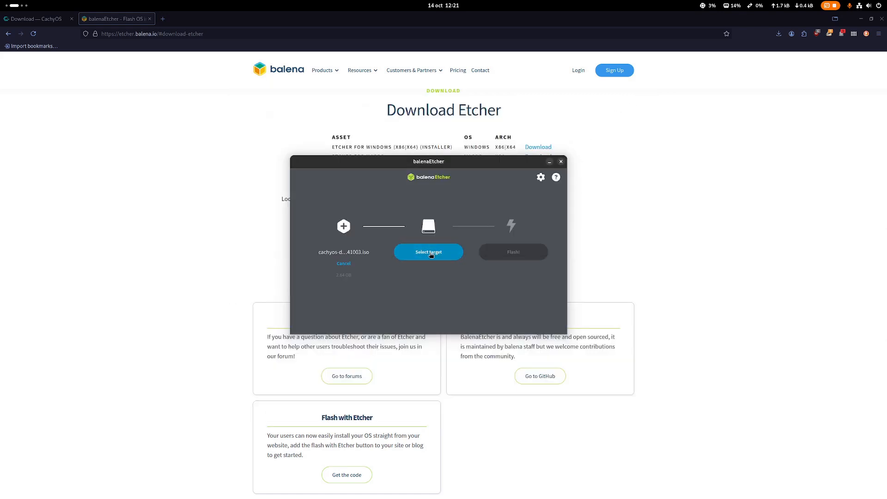
Step: Select the 127 GB /dev/sdb drive as the flash target
click(428, 251)
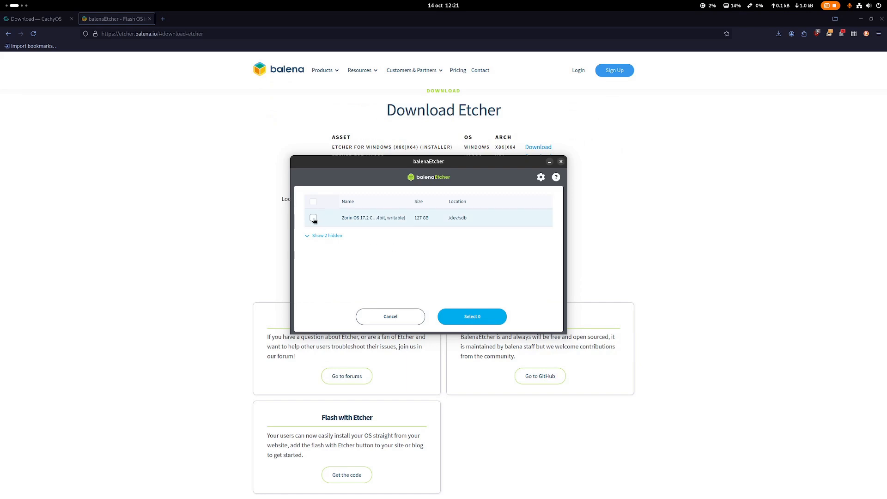
click(312, 218)
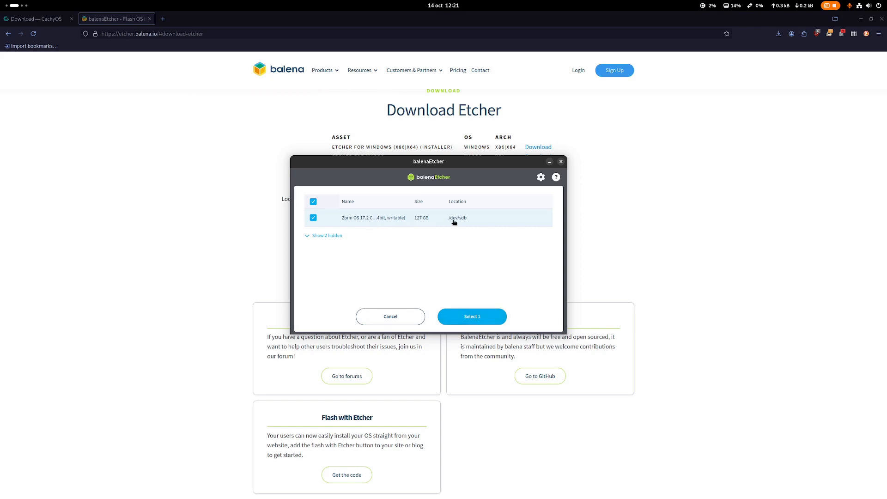
mouse_move(473, 316)
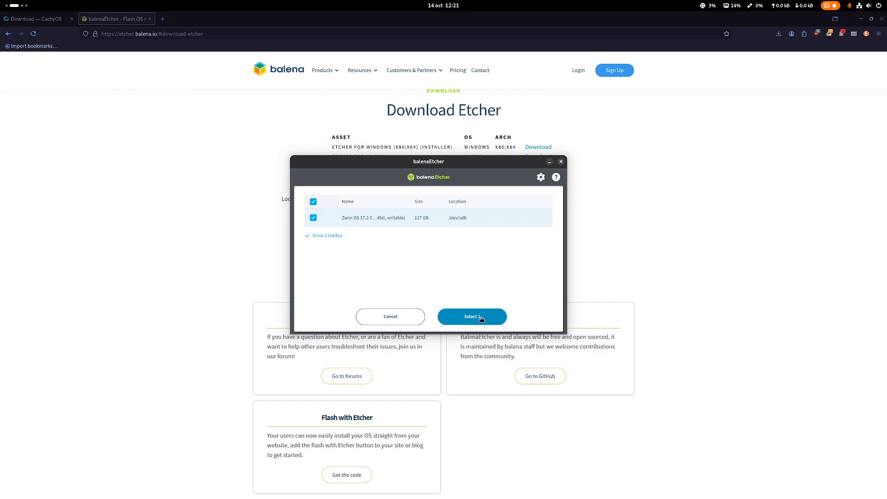
click(471, 317)
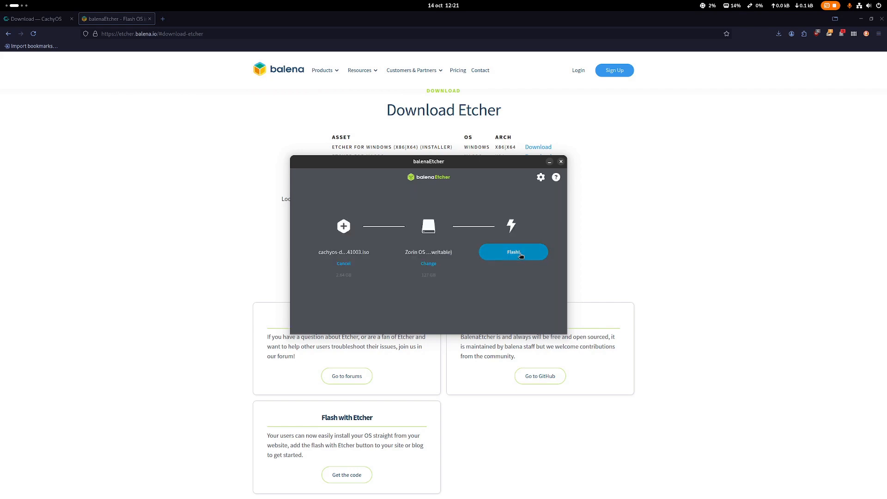
Step: Start flashing the ISO and authenticate with the administrator password
click(512, 252)
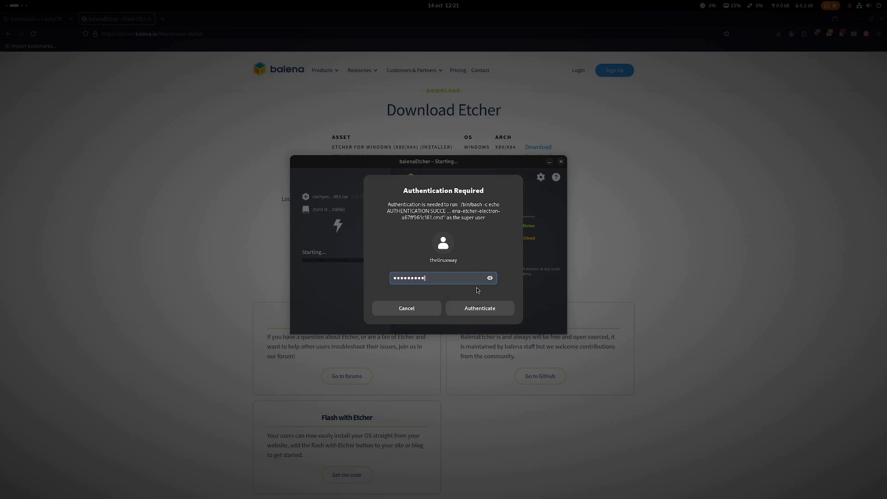
click(479, 308)
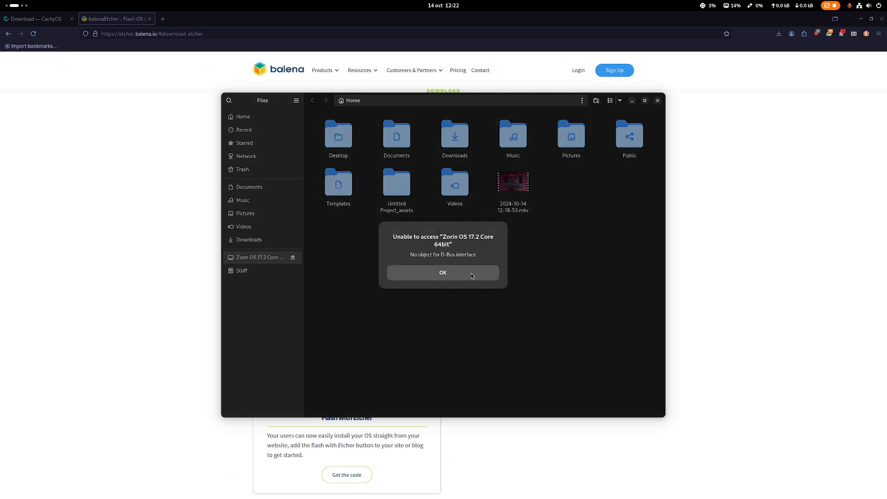
Step: Dismiss the access error, inspect the COS_202410 drive's arch, boot, EFI folders, then close Files
click(442, 273)
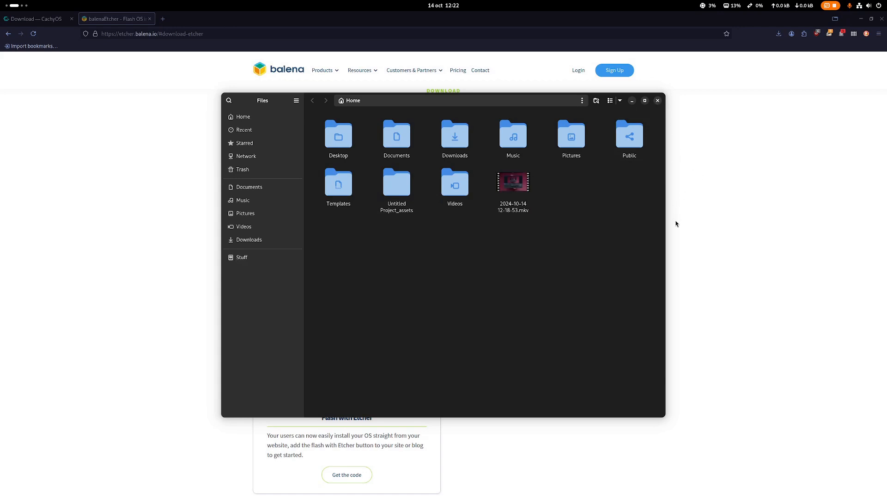
click(658, 100)
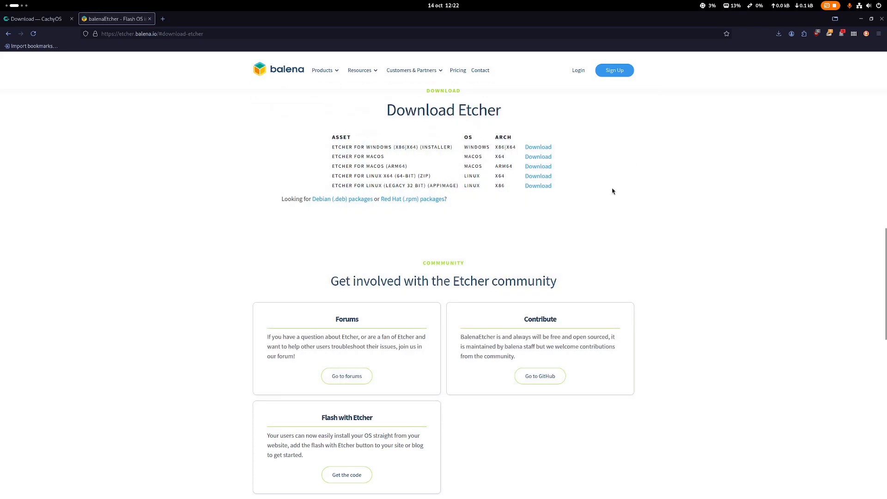
mouse_move(615, 191)
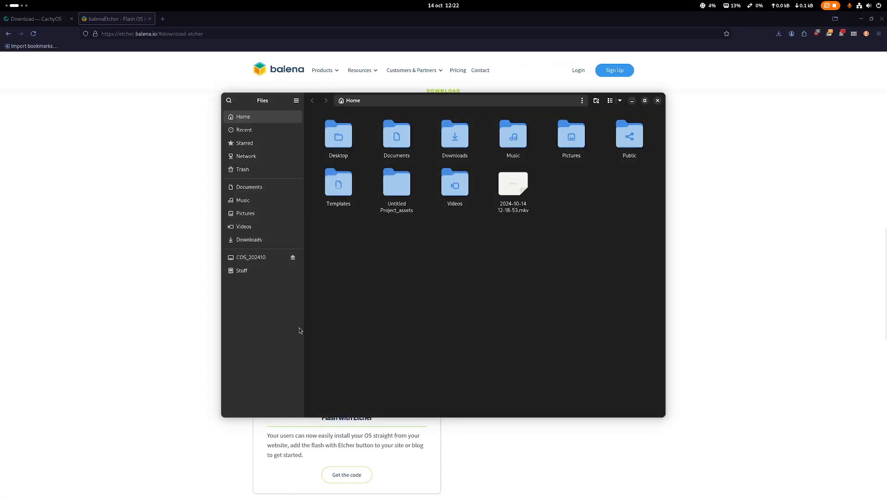
click(250, 257)
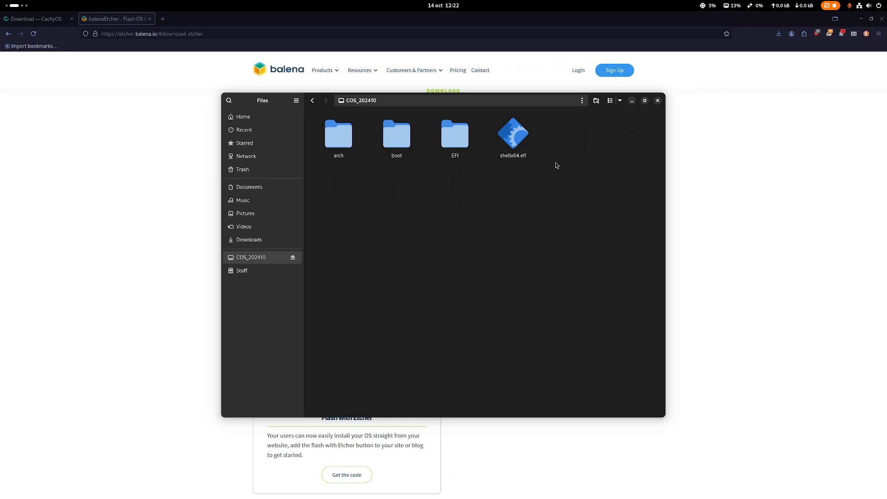
key(ctrl+a)
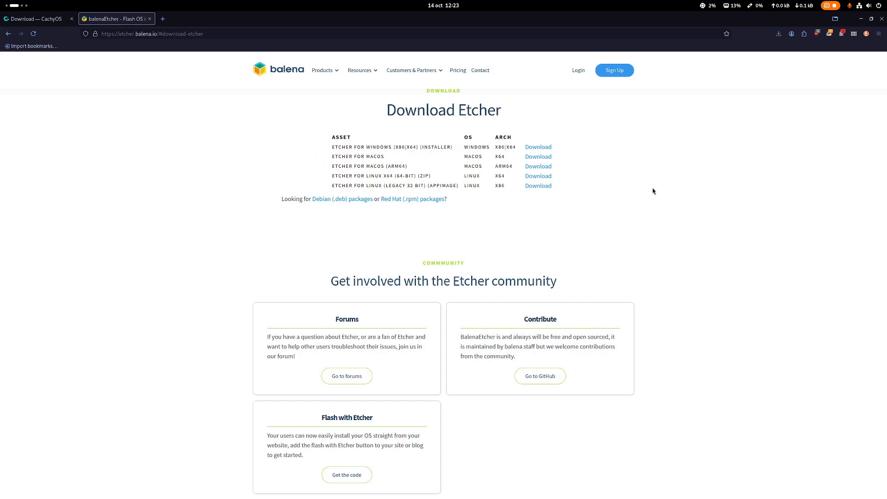
mouse_move(650, 227)
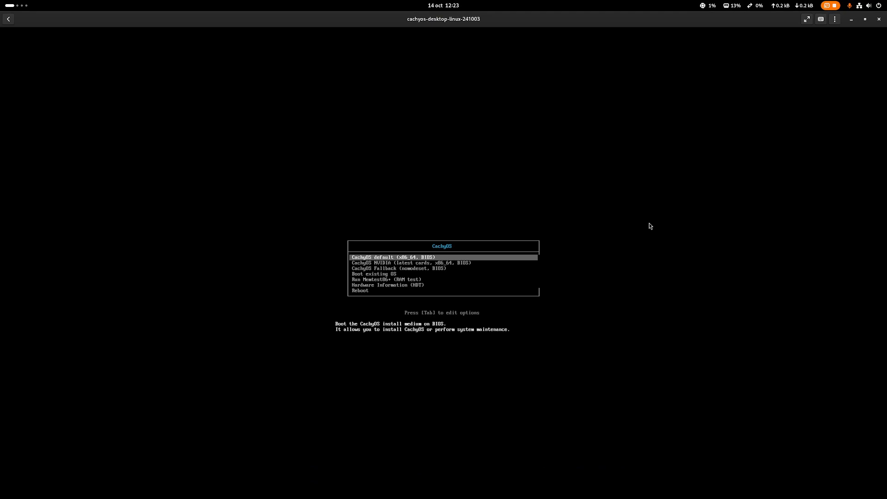
Step: Boot the CachyOS default entry from the VM's boot menu
key(Down)
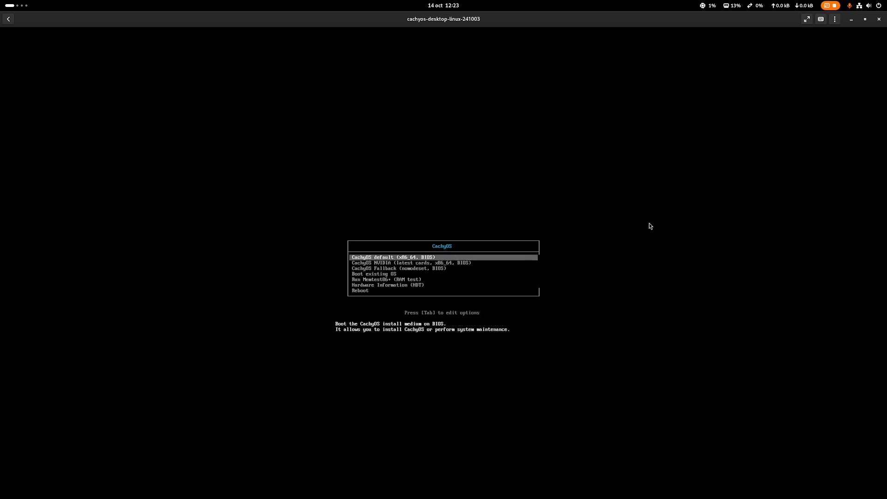
key(Down)
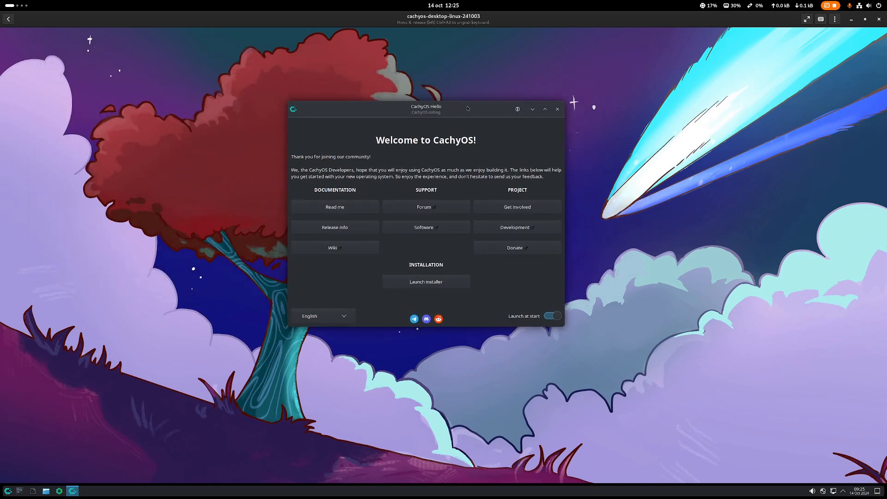
mouse_move(472, 307)
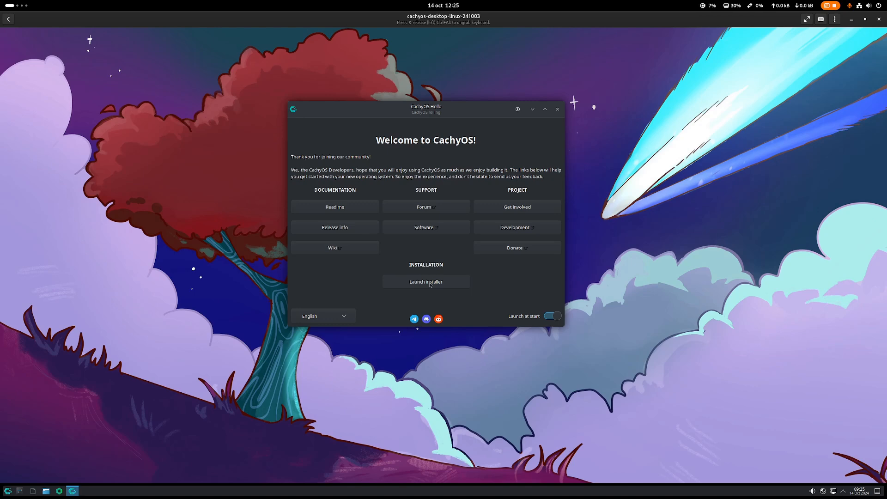
mouse_move(476, 300)
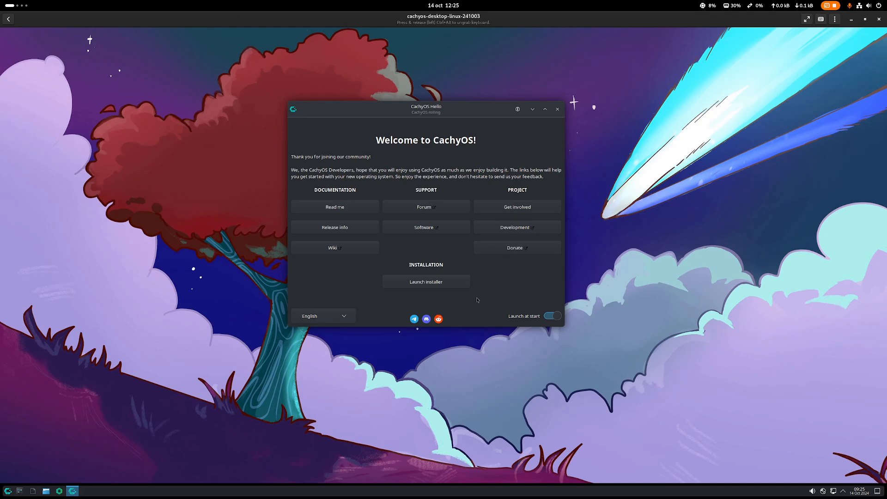
Step: Launch the CachyOS installer from CachyOS Hello
click(426, 282)
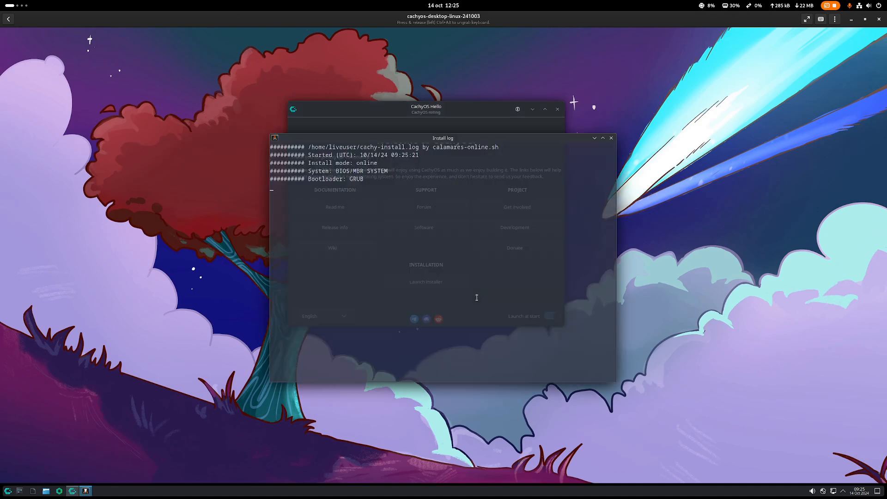
click(425, 282)
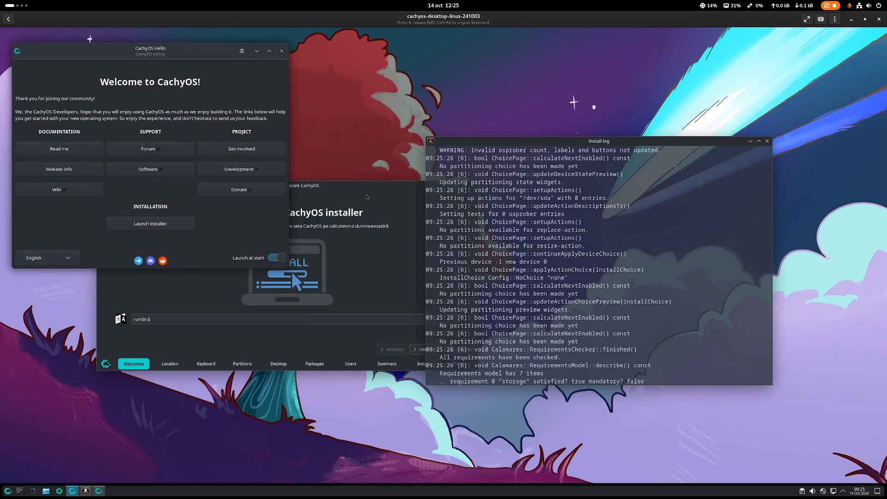
Step: Set the installer to American English, accepting Europe/Bucharest location and English (US) keyboard
click(149, 223)
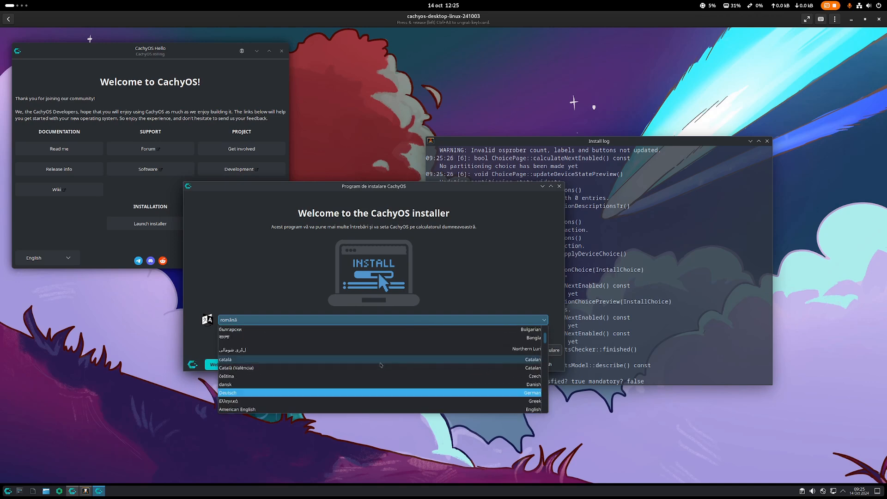
click(236, 409)
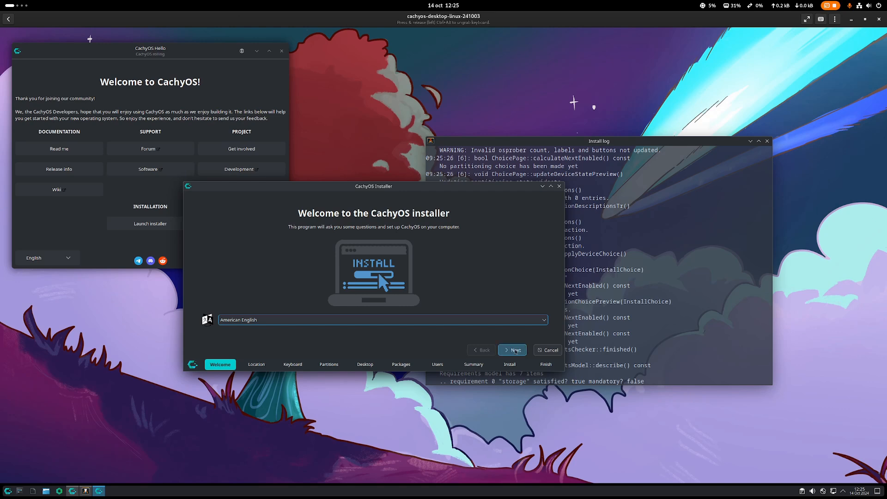
click(511, 349)
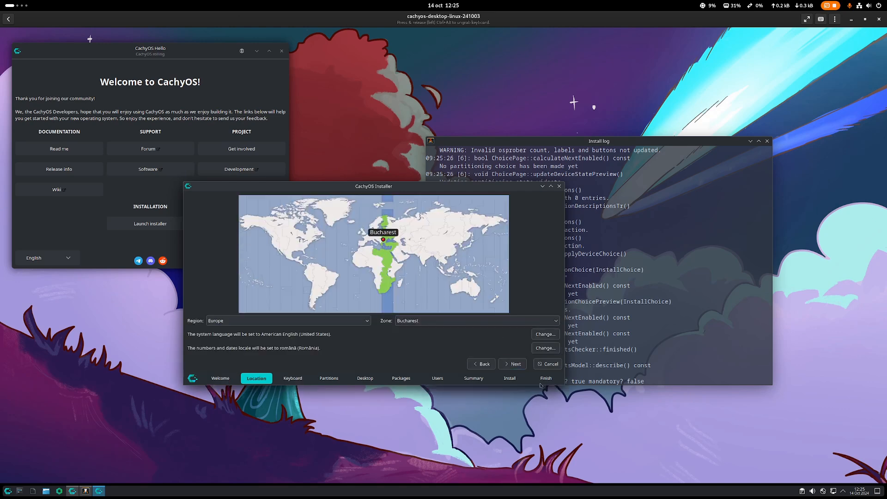
click(512, 363)
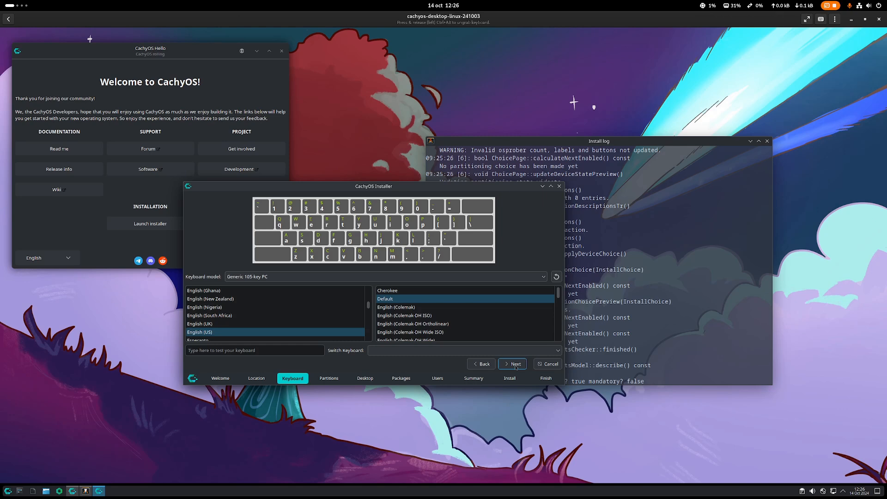
click(511, 363)
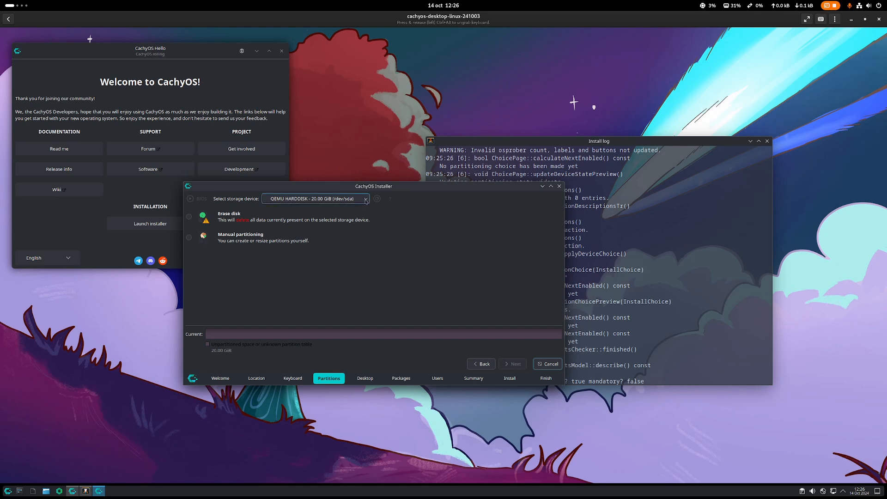
Step: Choose Erase disk with btrfs for the 20 GiB QEMU disk, briefly trying Manual partitioning
click(314, 198)
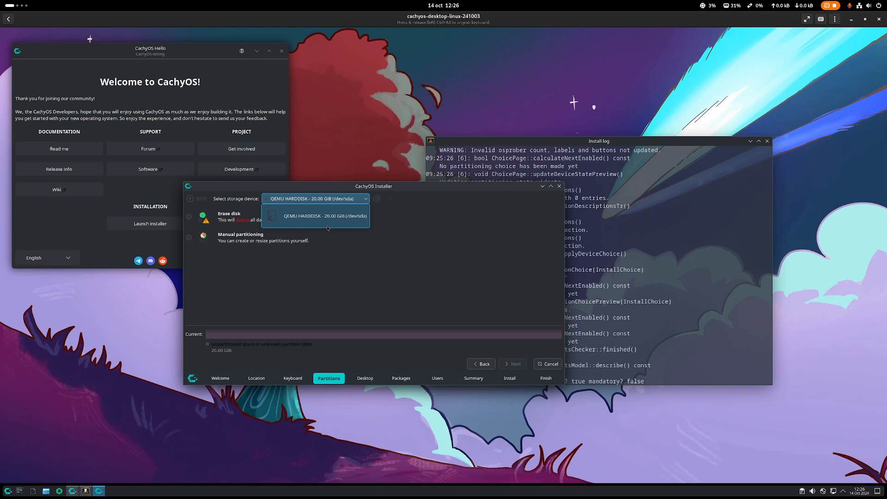
mouse_move(345, 257)
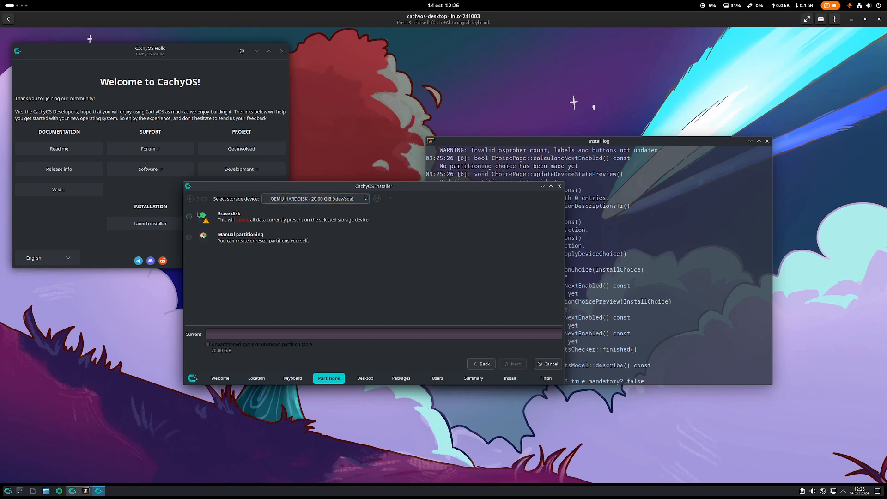
click(189, 217)
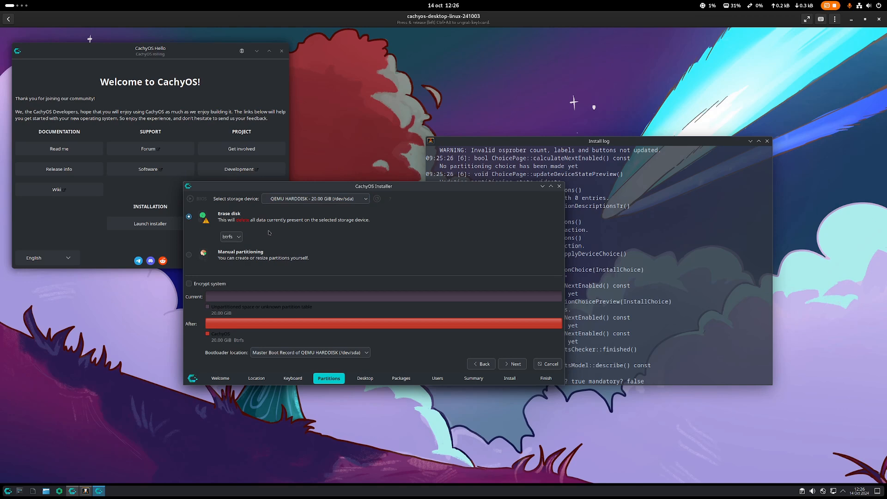
click(189, 237)
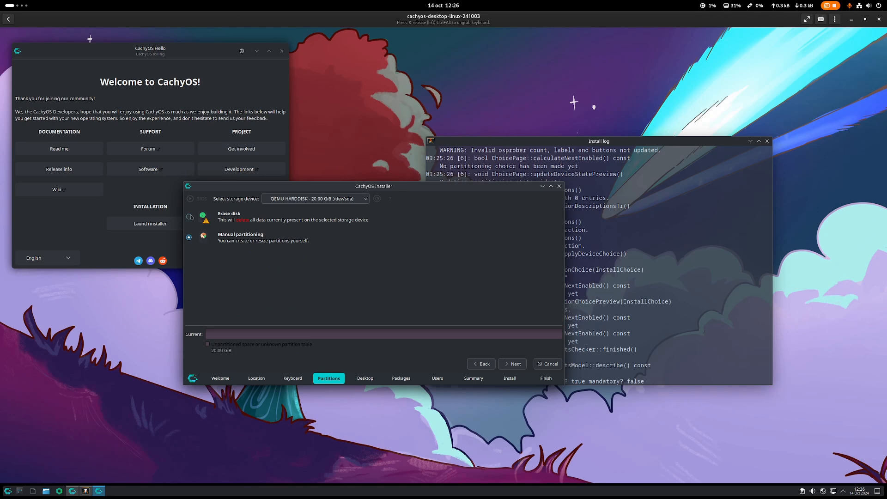
click(189, 216)
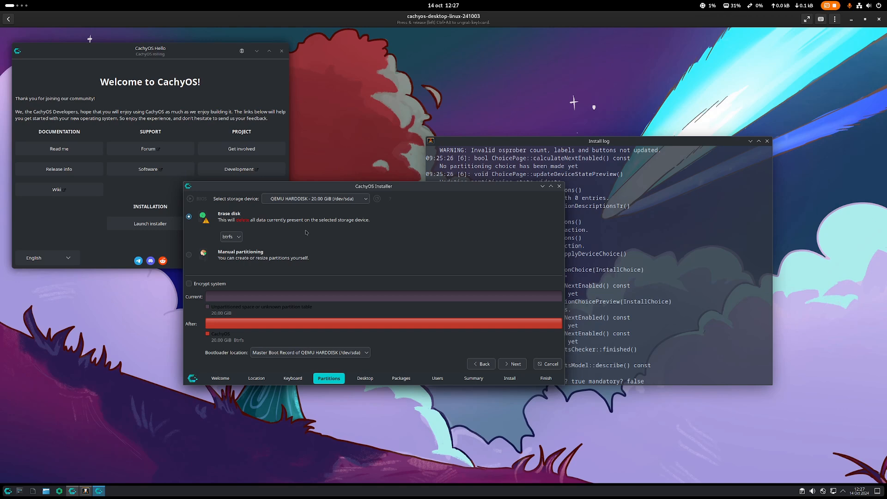
Step: Keep the QEMU hard disk as the unencrypted erase-disk btrfs target and continue to Desktop
click(314, 199)
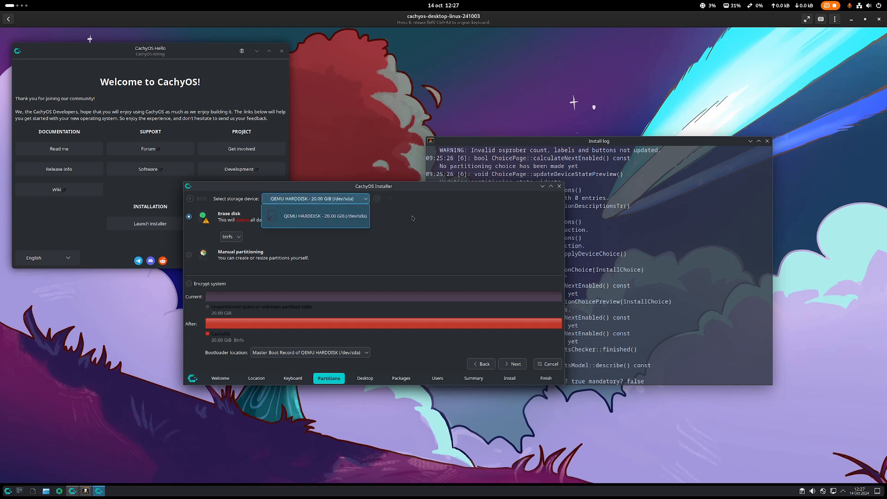
click(315, 216)
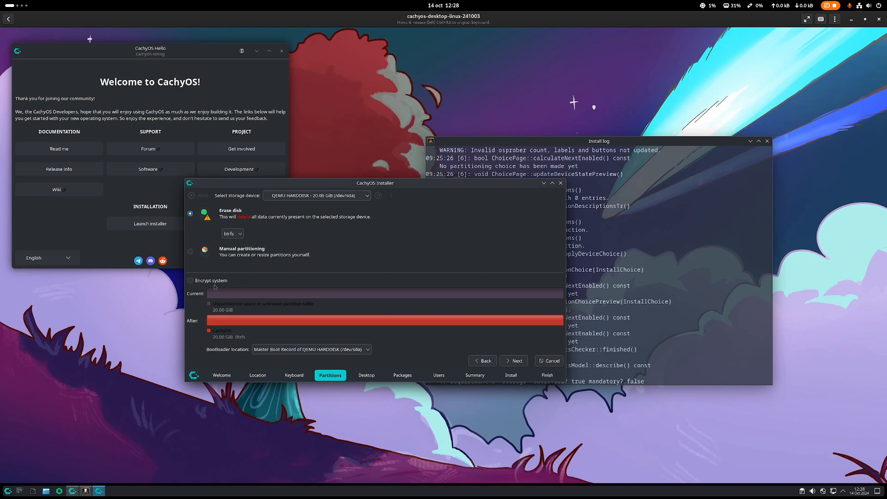
mouse_move(266, 281)
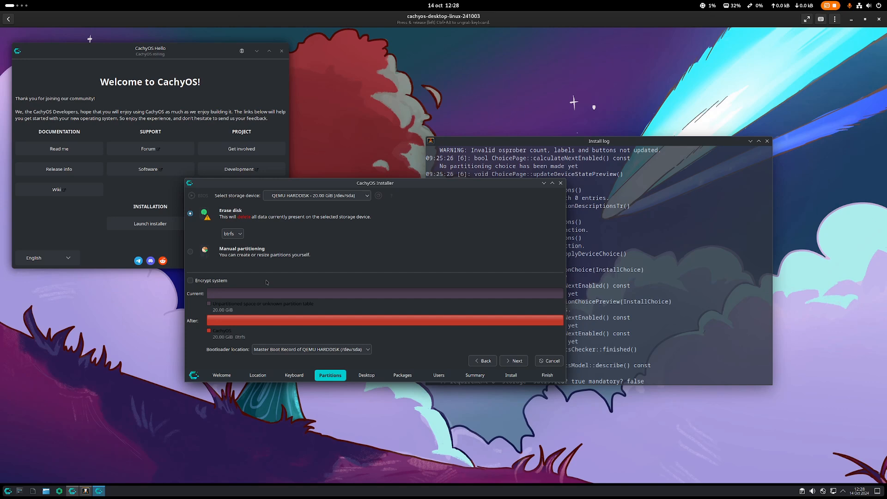
mouse_move(233, 285)
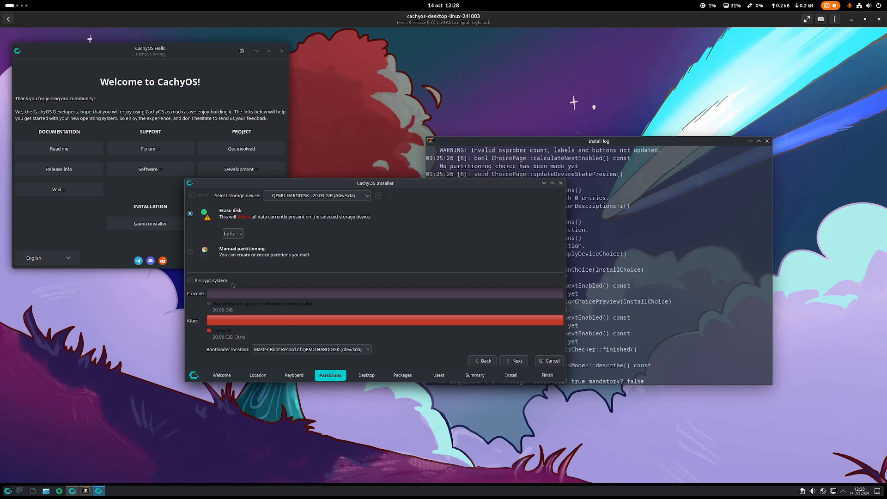
mouse_move(280, 283)
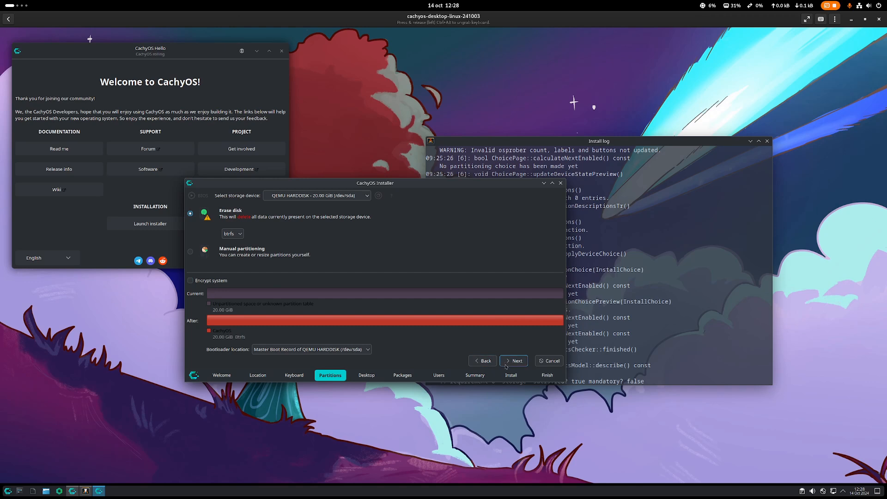
mouse_move(517, 364)
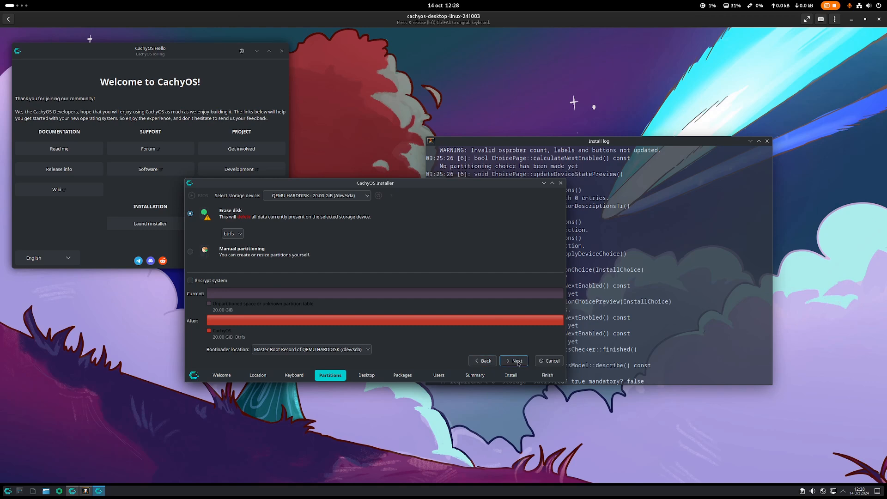
click(513, 360)
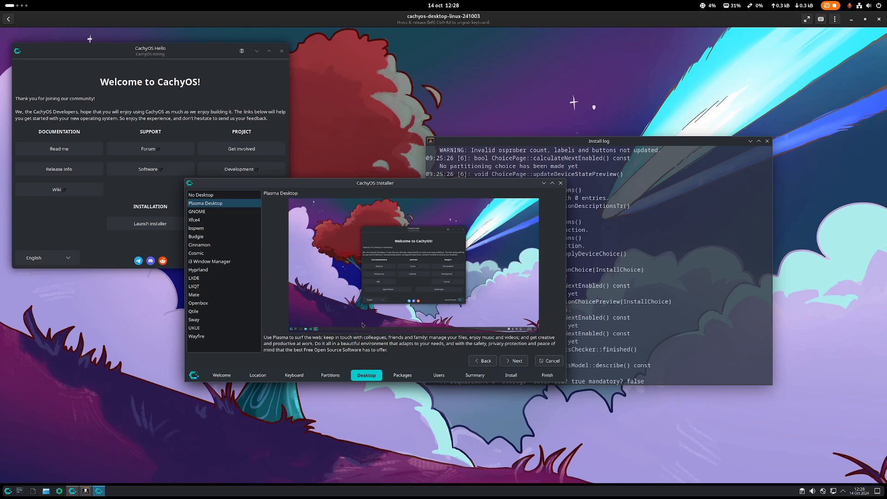
mouse_move(363, 324)
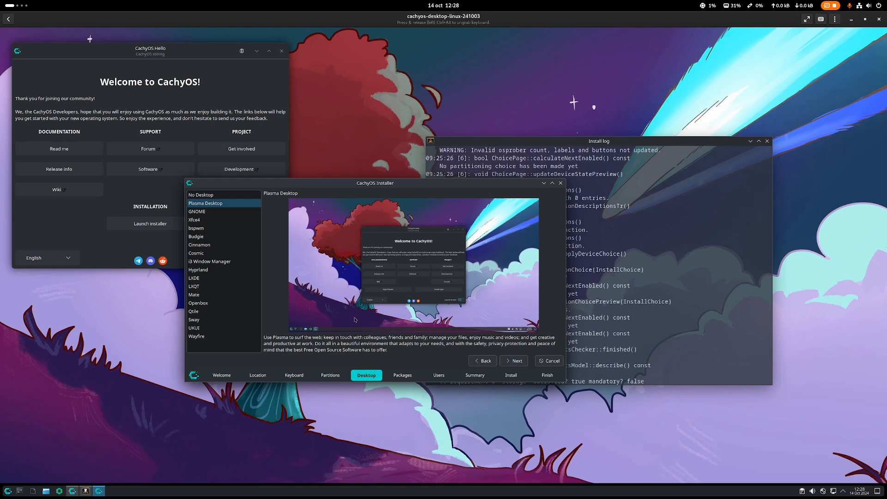
mouse_move(325, 189)
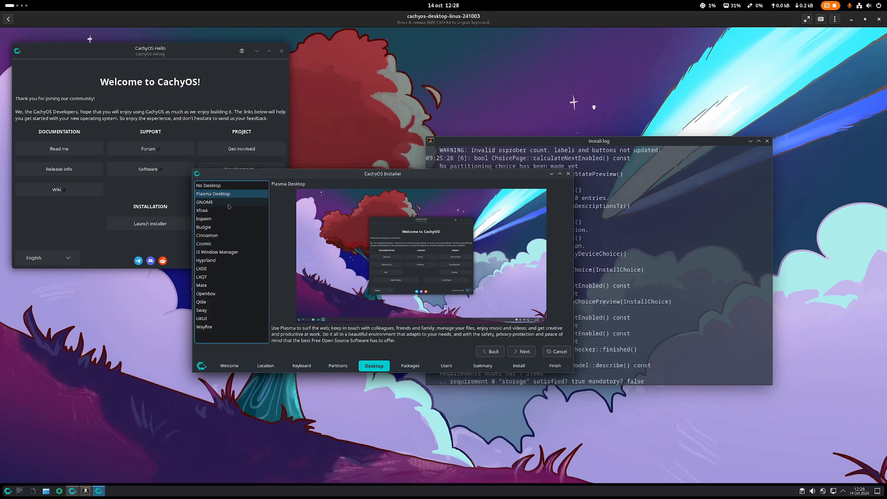
Step: Preview the GNOME and Xfce4 desktops, then reselect Plasma Desktop
click(205, 201)
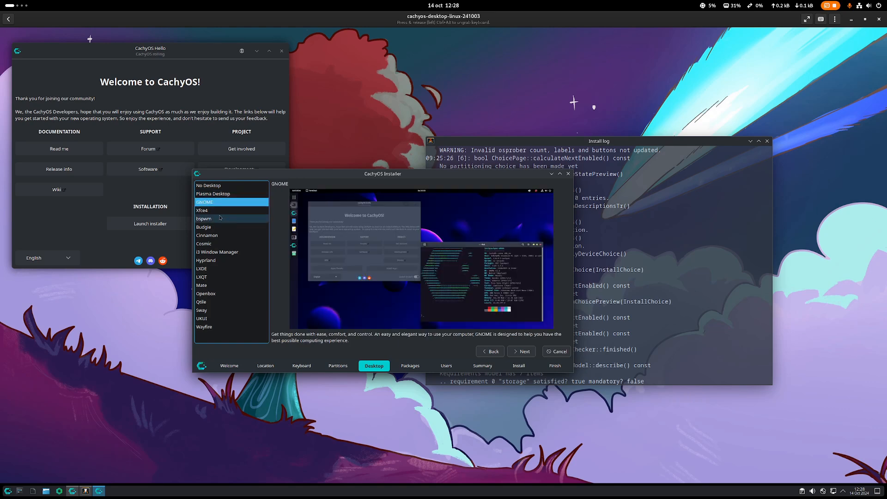
click(203, 210)
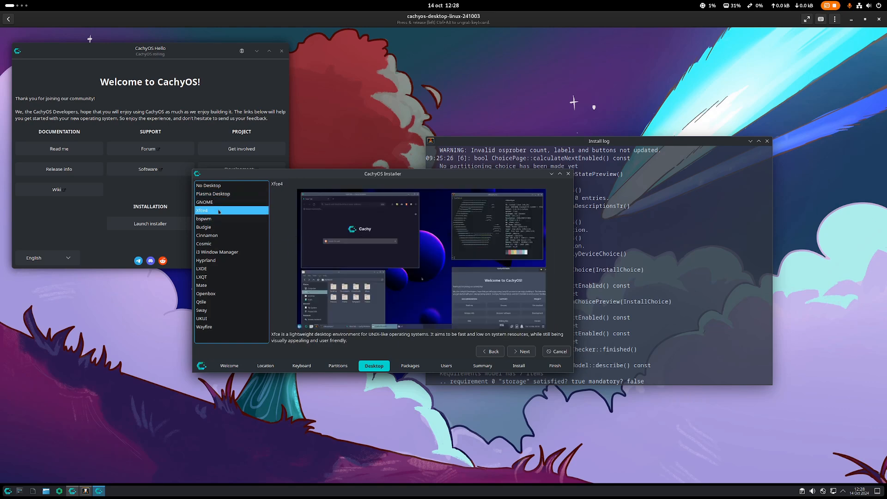
click(213, 193)
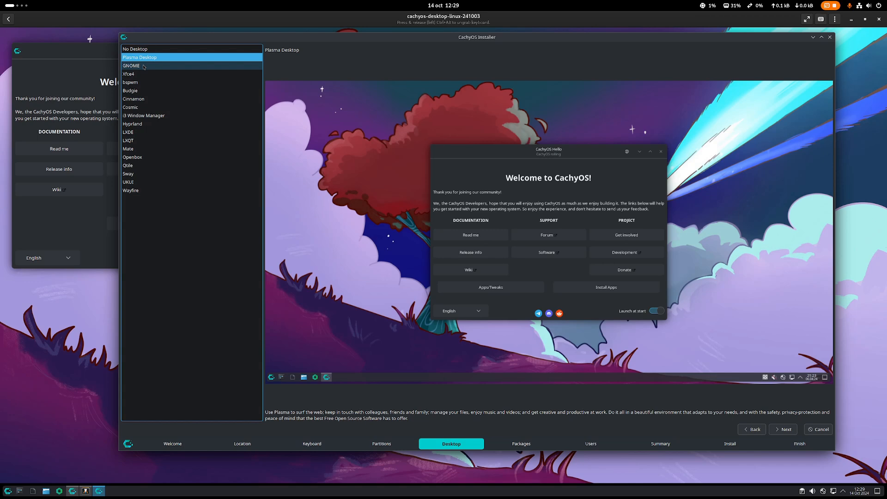
click(131, 65)
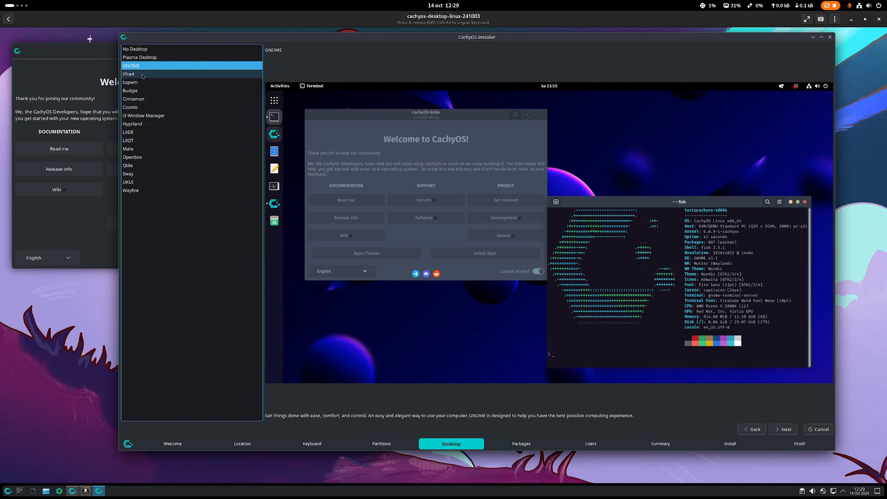
click(129, 73)
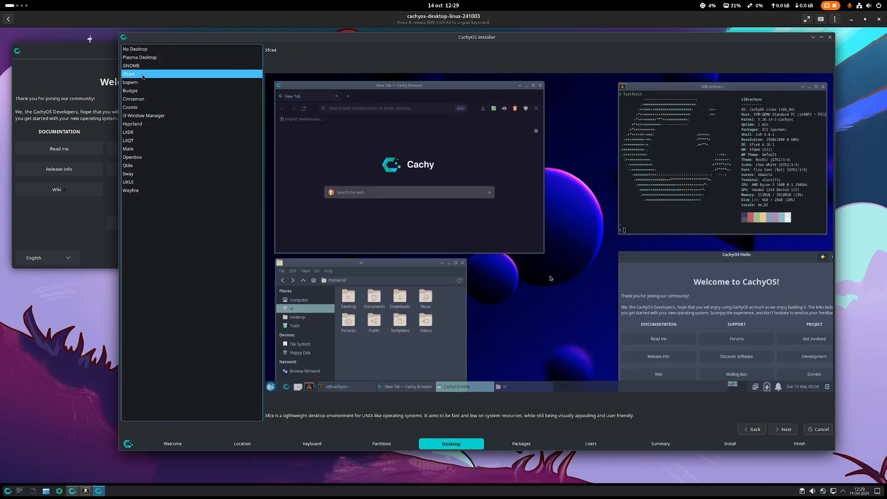
click(130, 82)
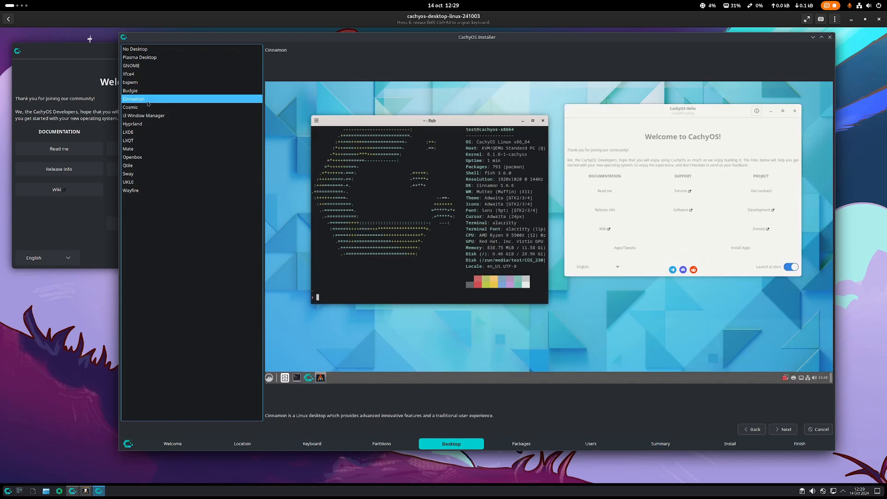
click(130, 107)
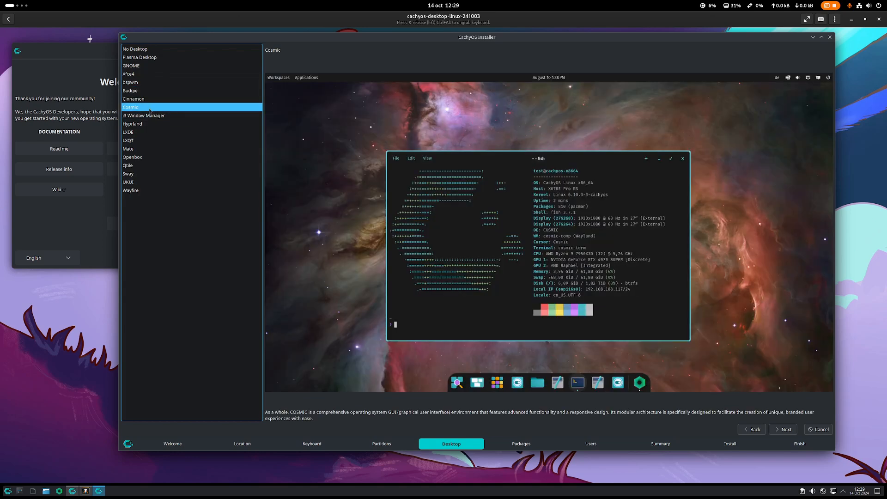
click(133, 123)
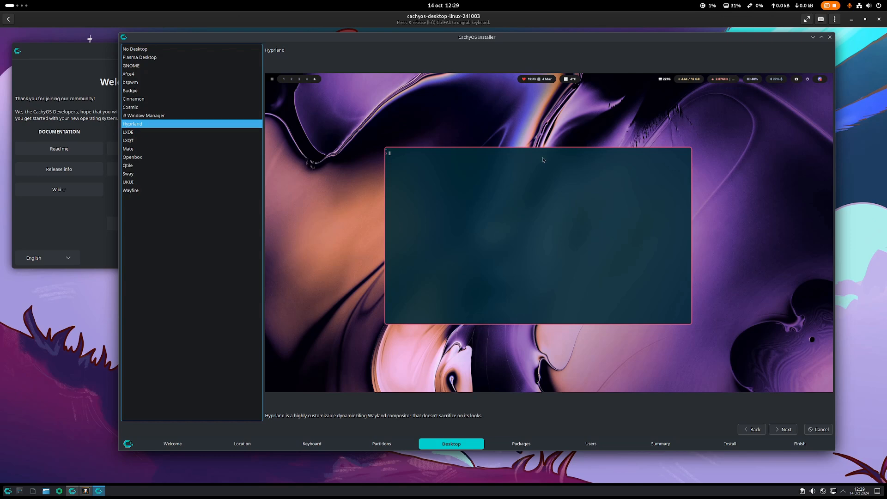
mouse_move(469, 234)
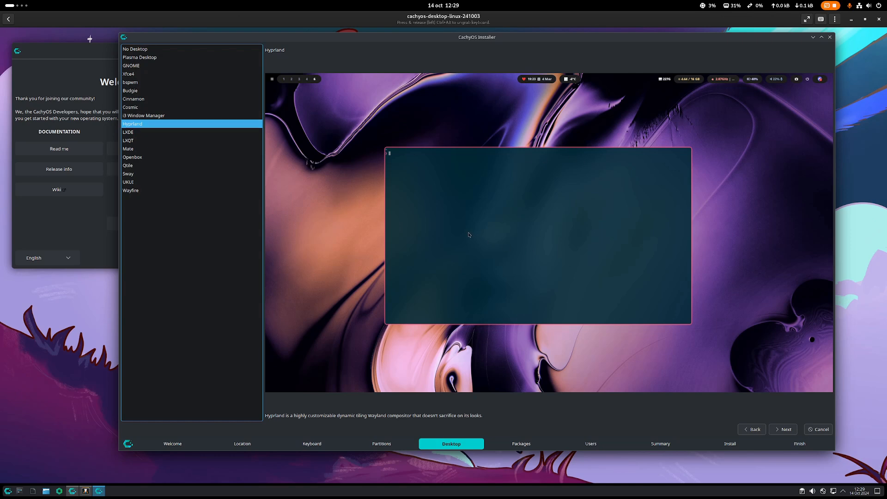
mouse_move(147, 133)
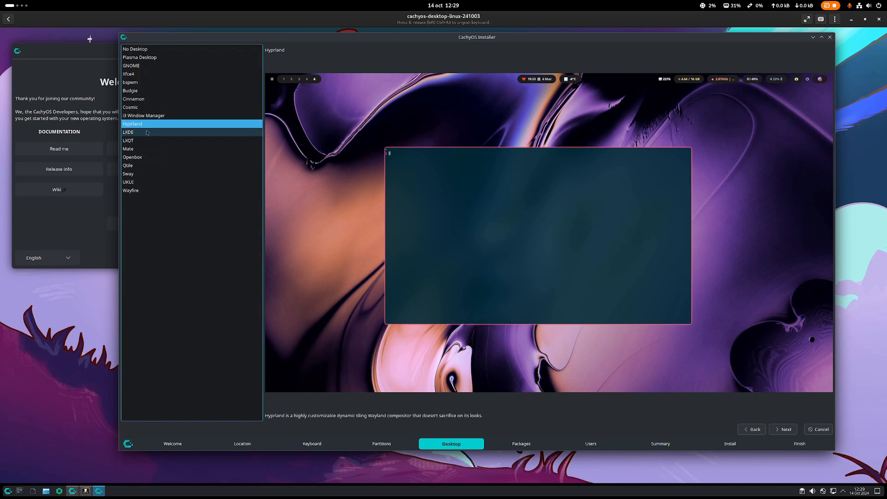
click(129, 131)
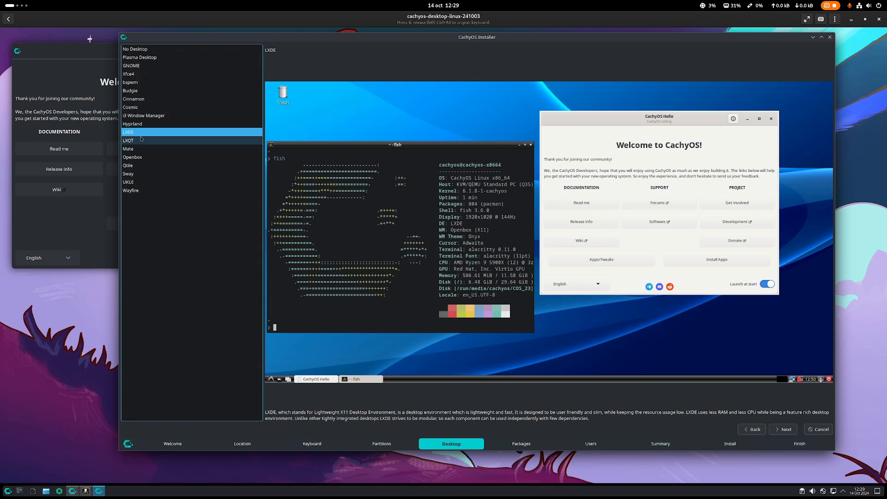
mouse_move(143, 66)
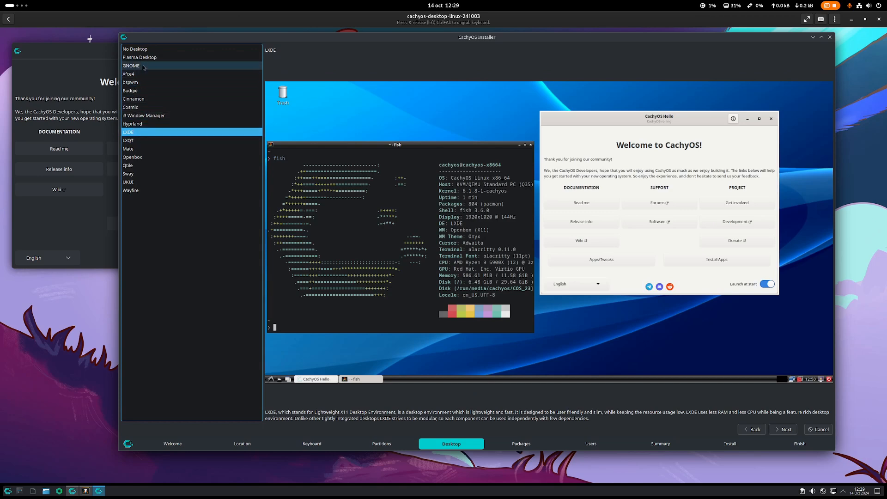
click(139, 57)
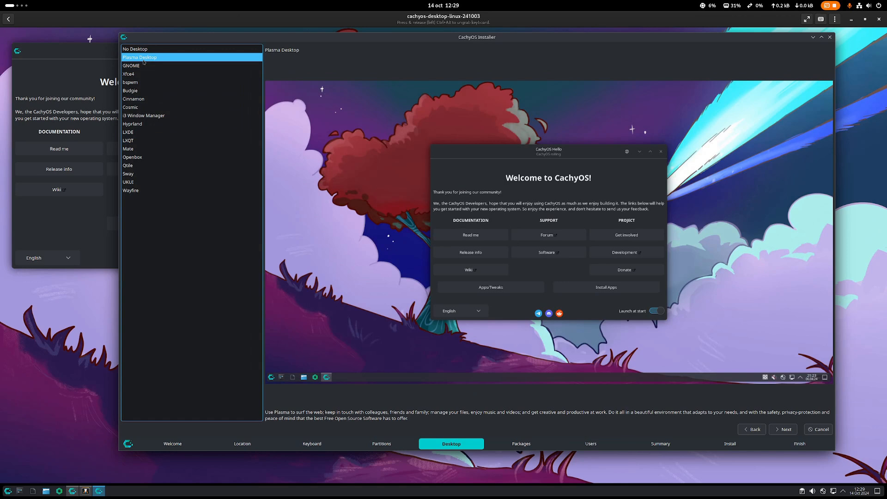
mouse_move(144, 108)
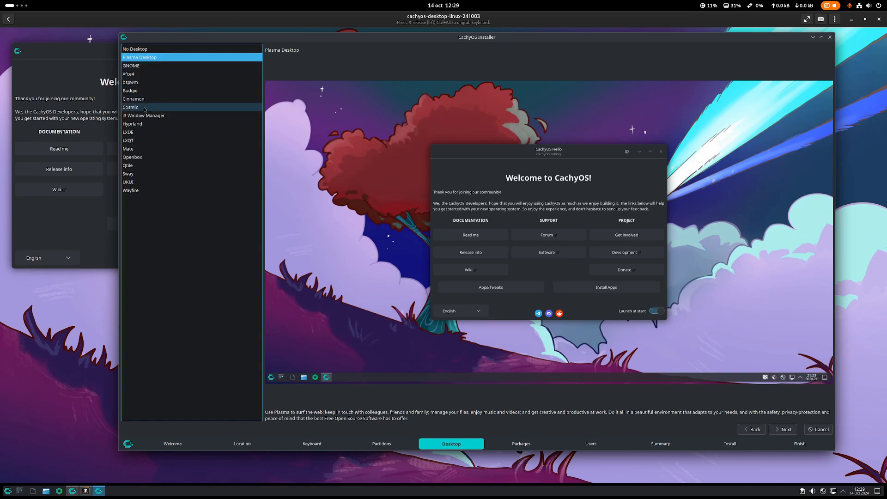
click(130, 107)
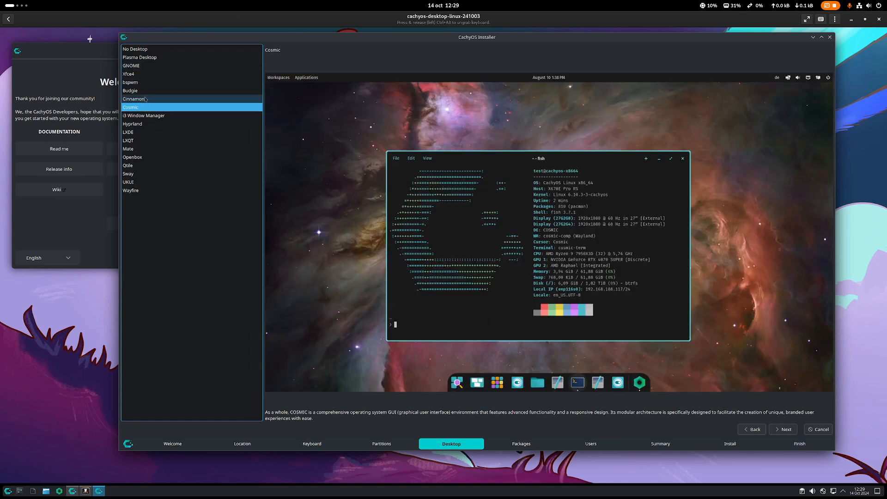
click(131, 66)
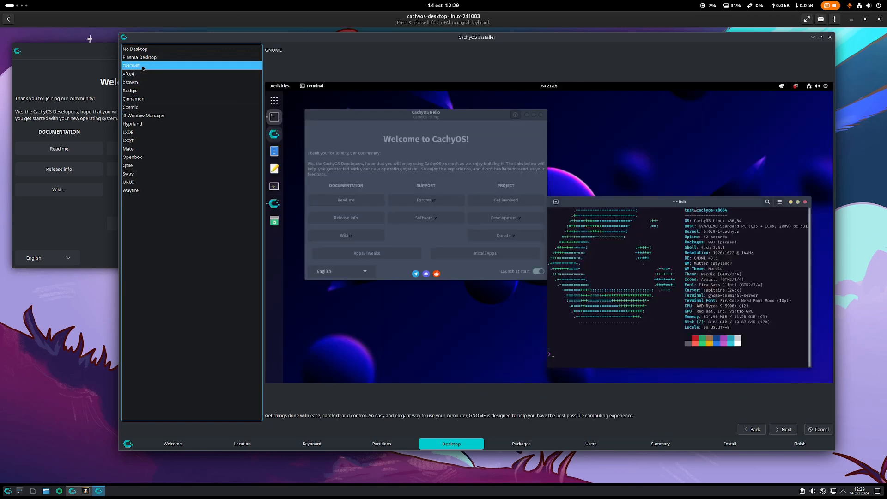
click(139, 57)
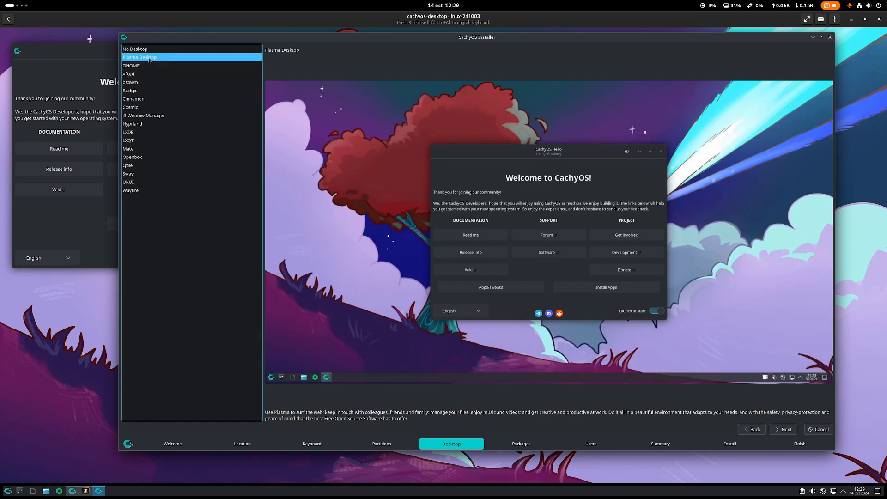
Step: Advance to Additional packages and tick GNOME-Desktop alongside KDE-Desktop
click(783, 429)
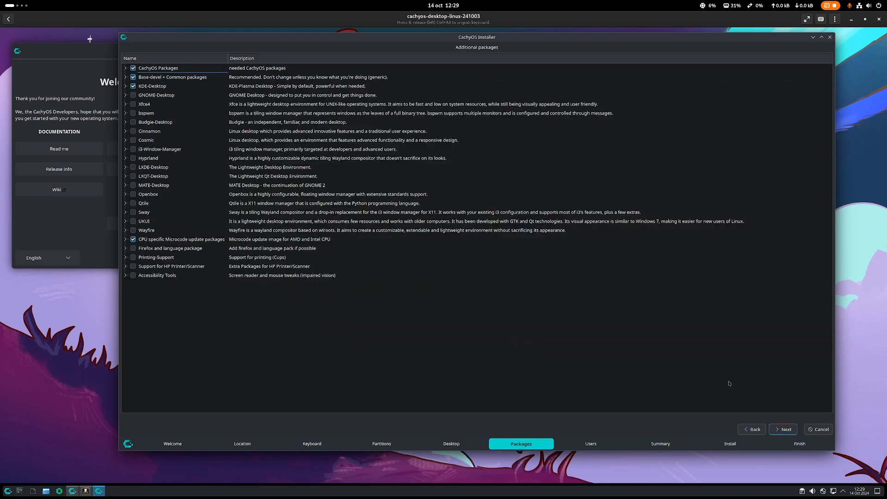
mouse_move(595, 327)
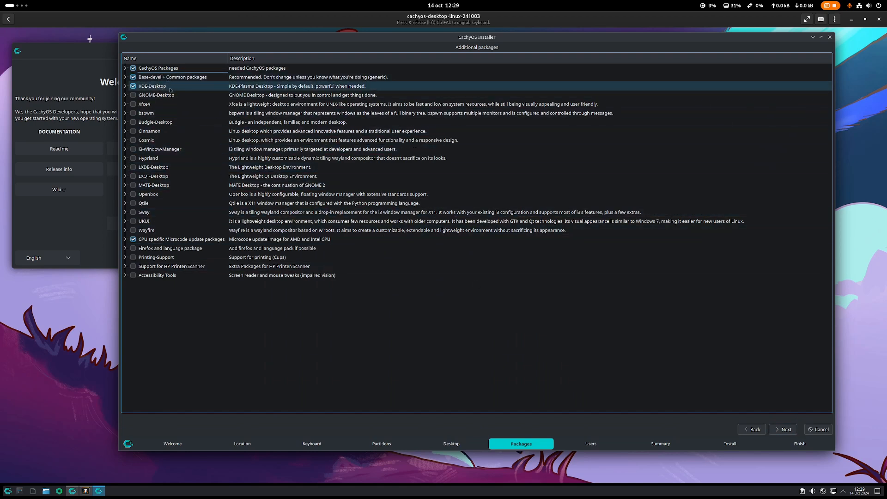
click(133, 94)
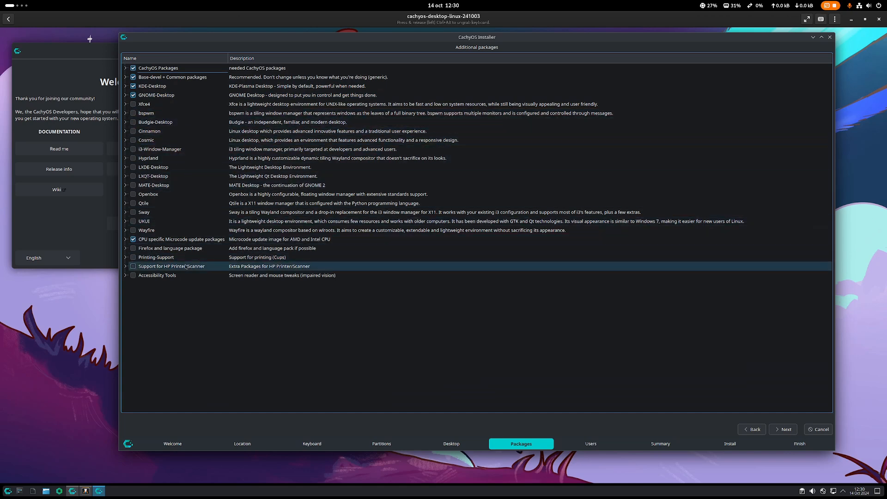
click(156, 257)
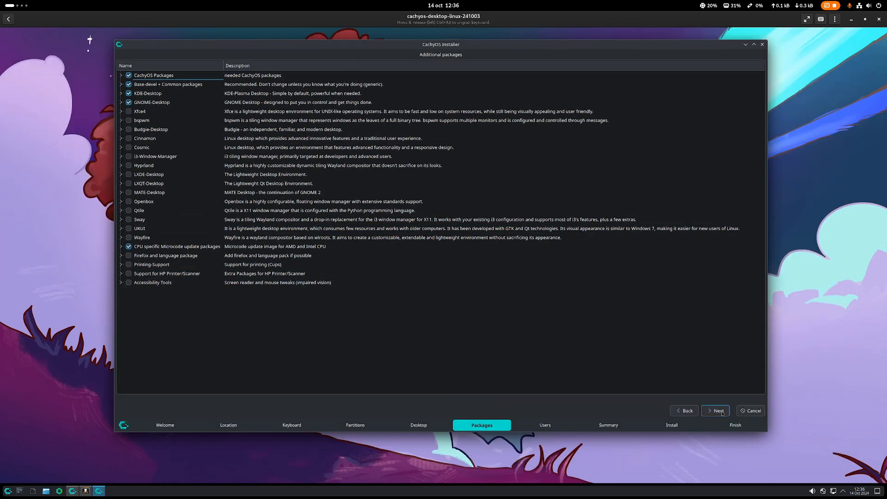
Step: Create the user TheLinuxWay with a matching password and proceed to the Summary
click(715, 410)
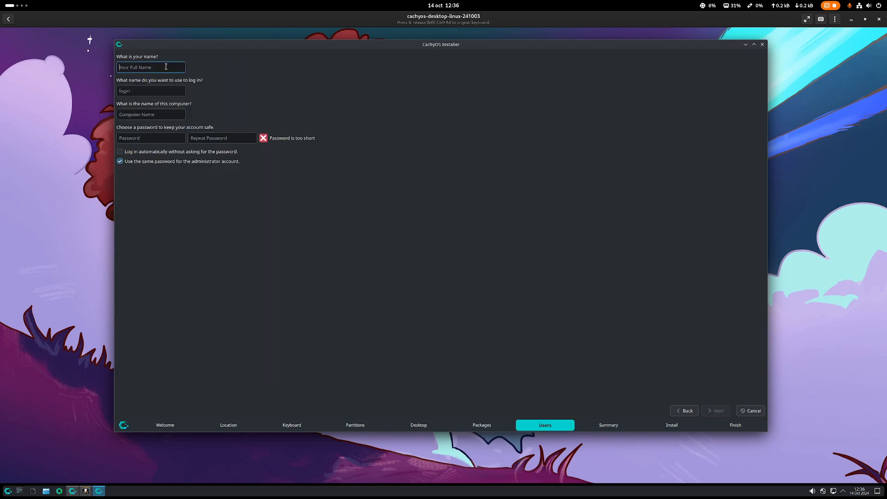
text(TheLinux)
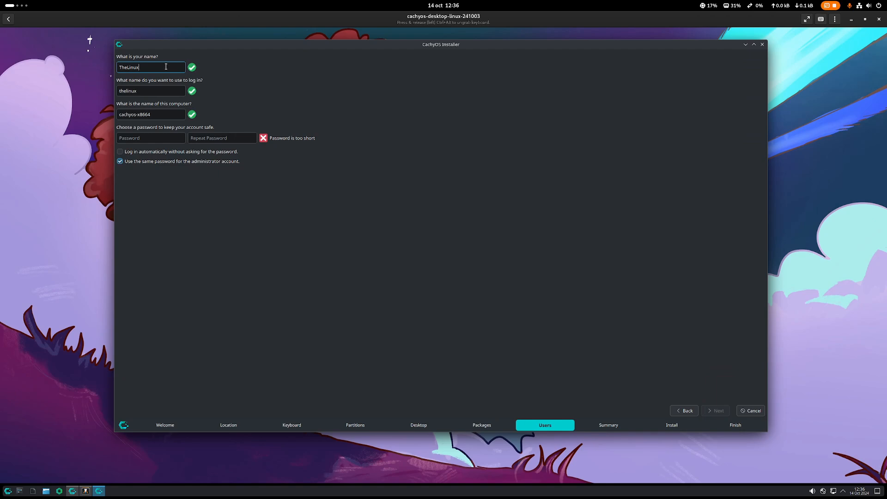
text(Way)
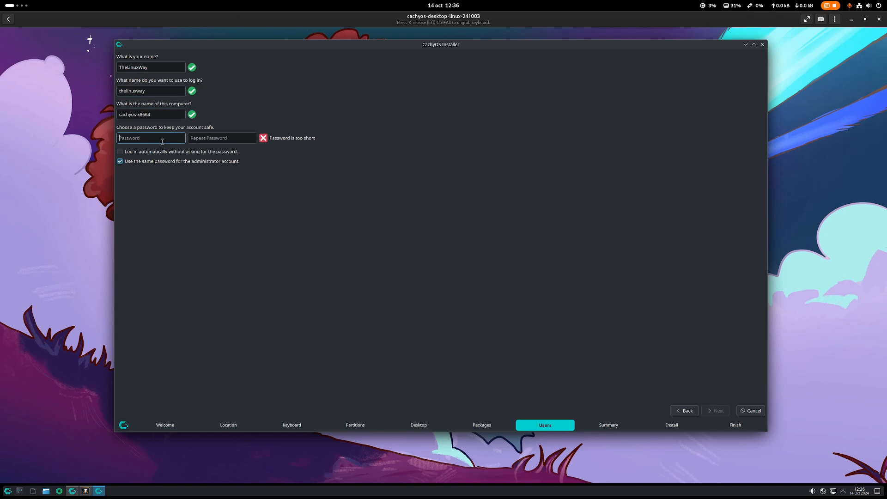
text(••••)
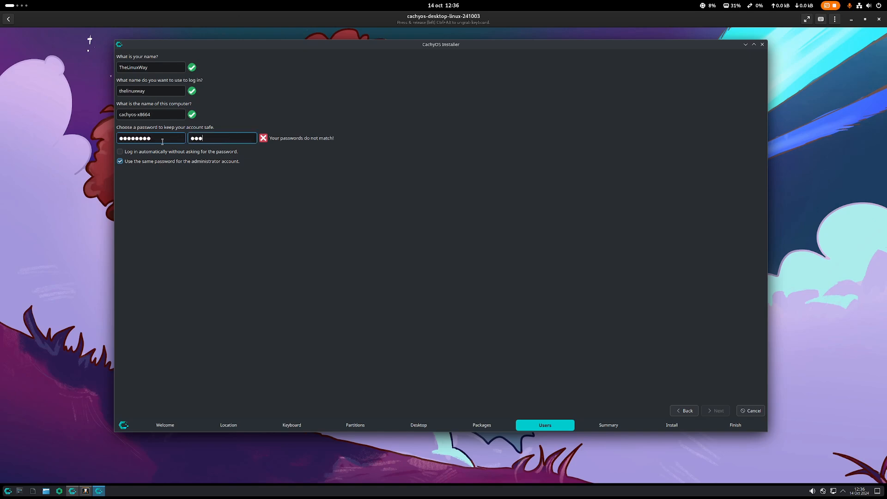
text(password)
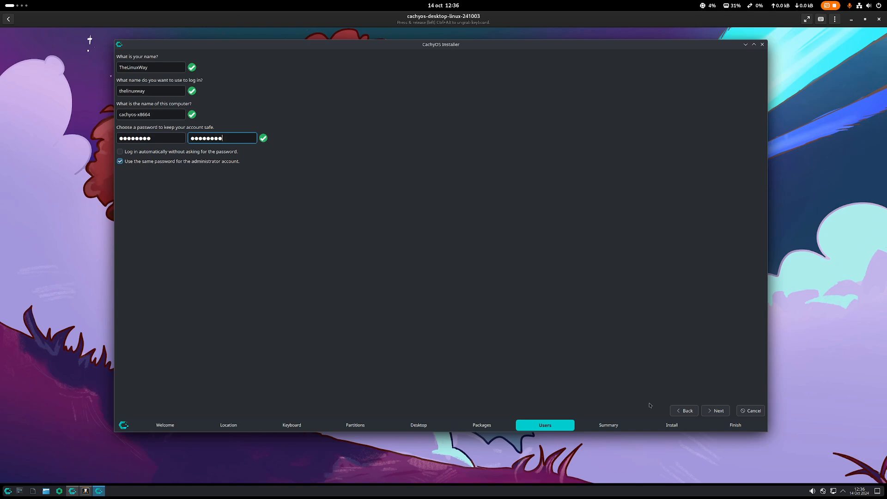
click(715, 410)
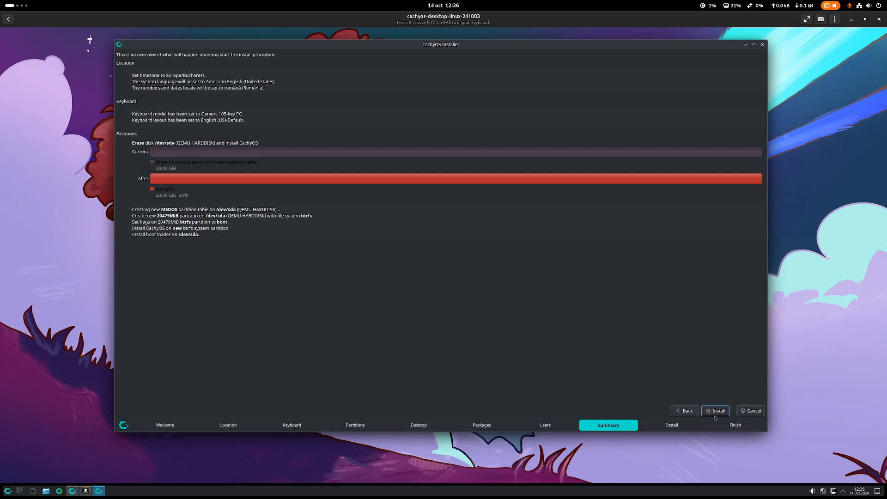
Step: Confirm Install Now and let the CachyOS installation run to completion
click(715, 410)
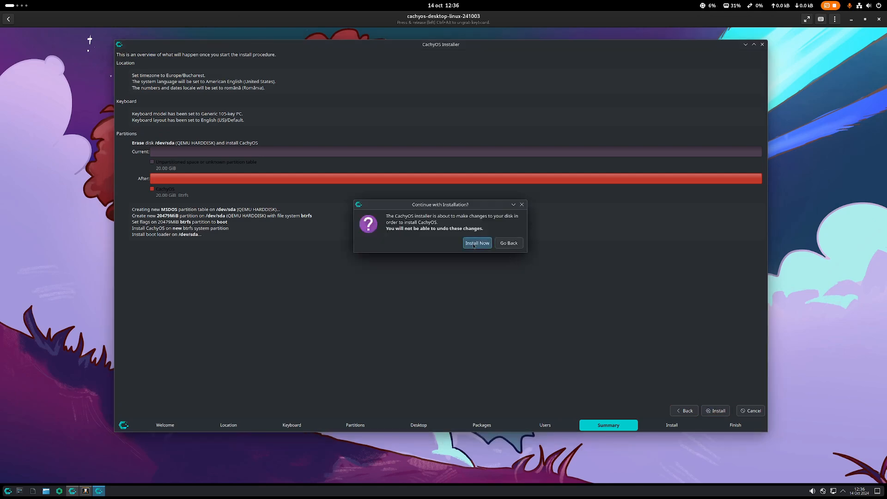
click(477, 243)
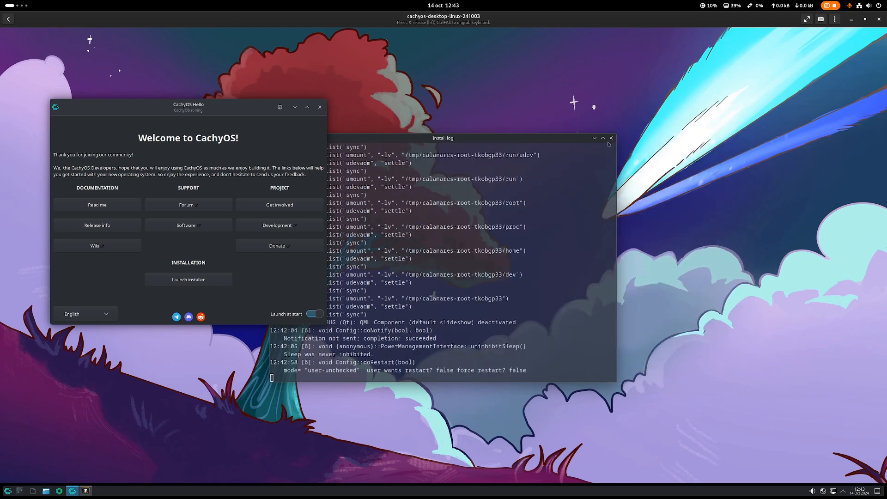
Step: Close the install log and CachyOS Hello, then choose Restart from the launcher
click(611, 138)
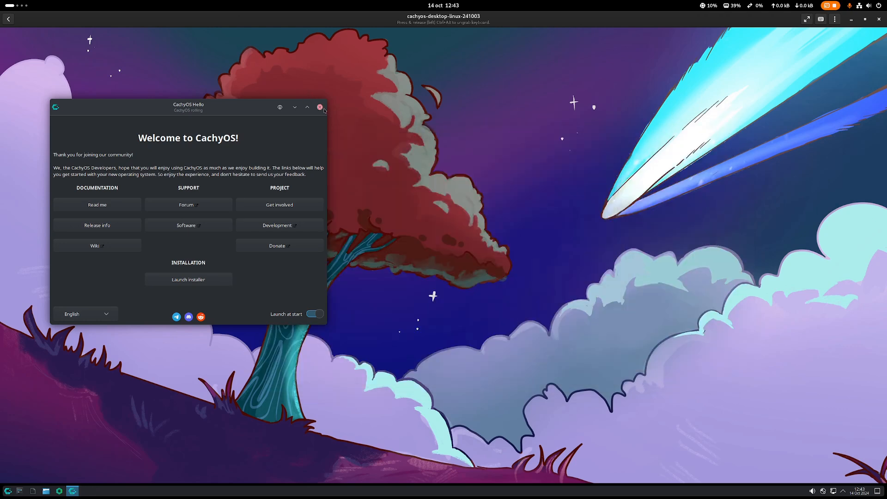
click(320, 107)
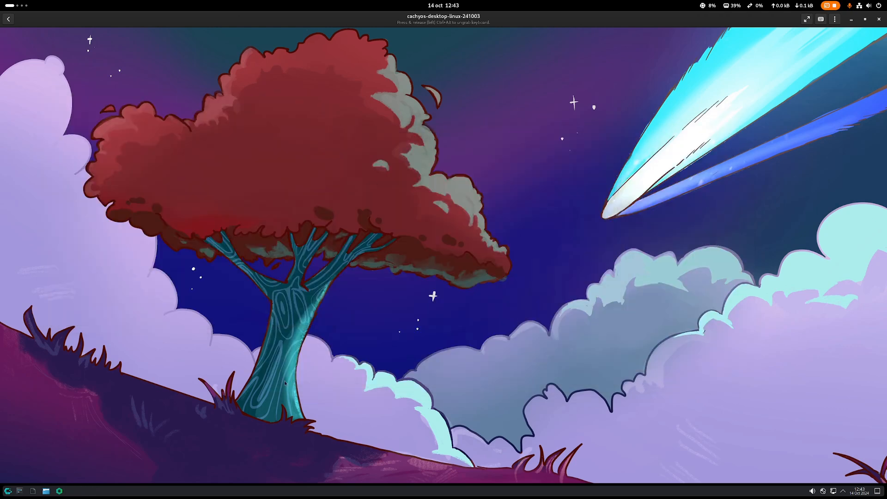
click(9, 490)
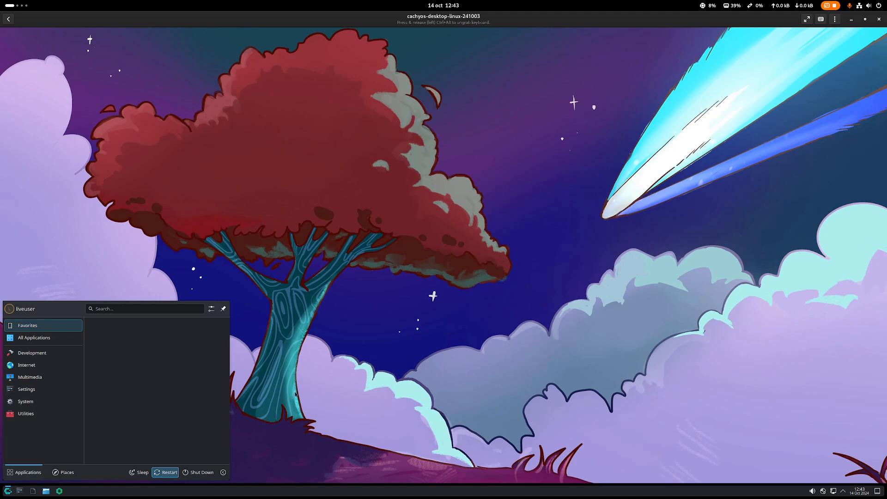
click(168, 474)
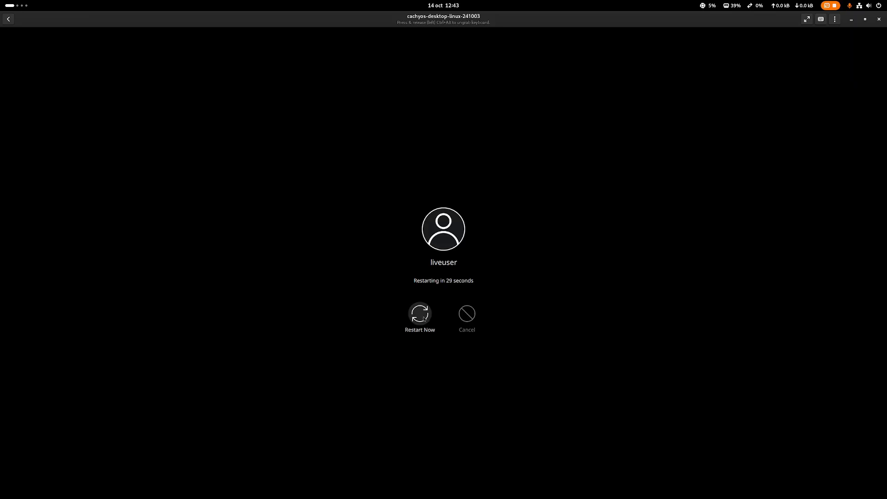
Step: Restart immediately and wait for the installed CachyOS login screen listing TheLinuxWay
click(419, 313)
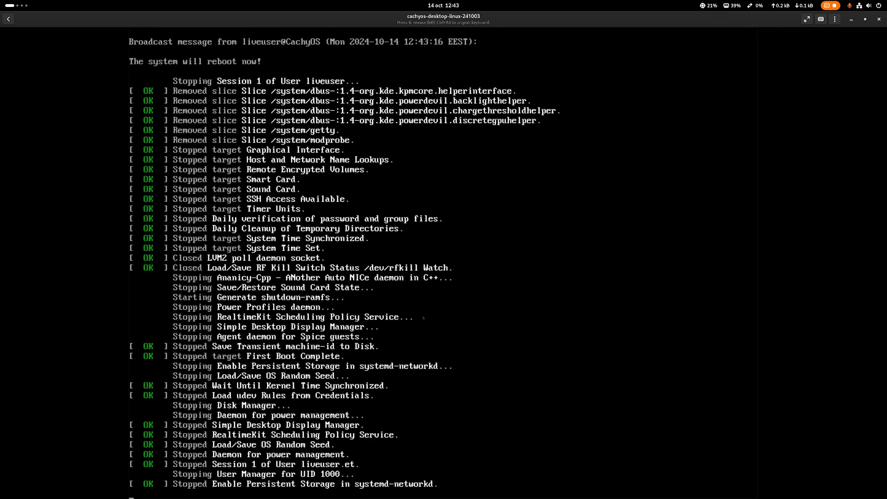
scroll(down, 3)
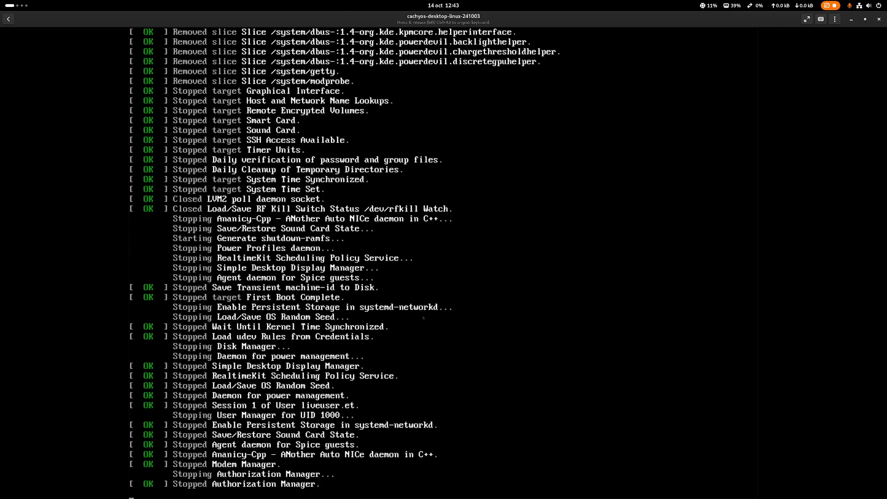
scroll(down, 3)
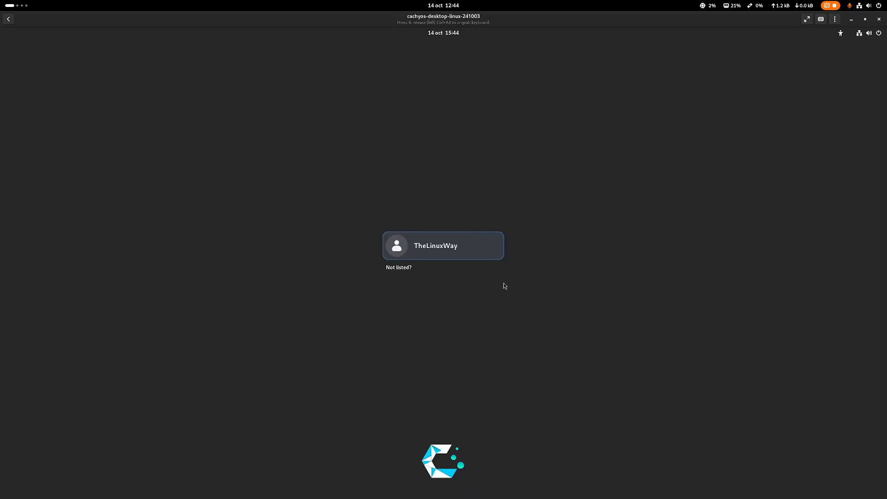
Step: Select TheLinuxWay and choose the Plasma (Wayland) session on the login screen
click(443, 246)
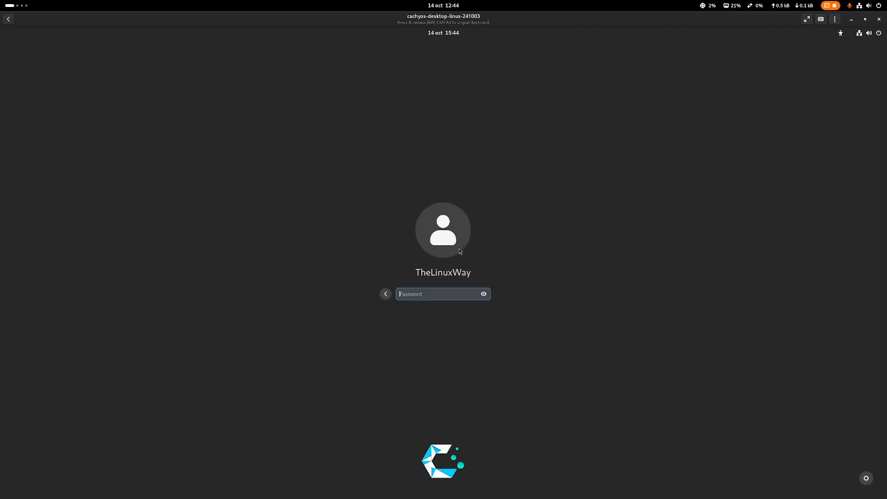
mouse_move(804, 447)
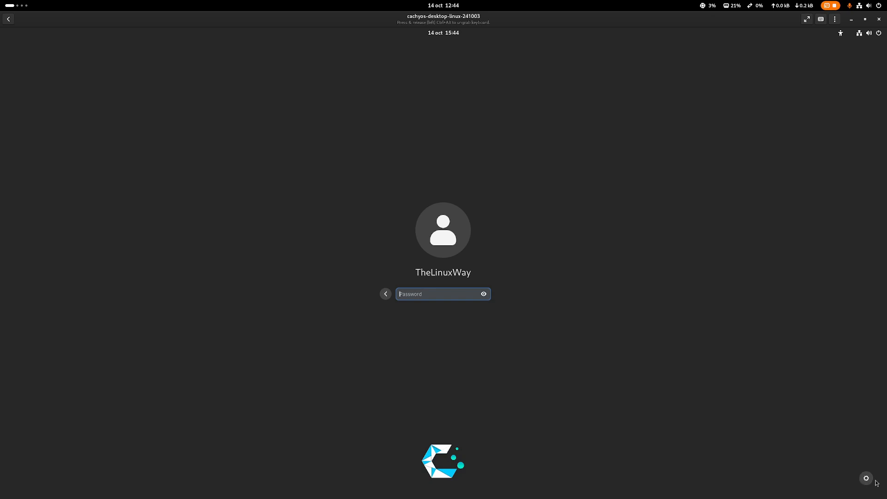
click(385, 294)
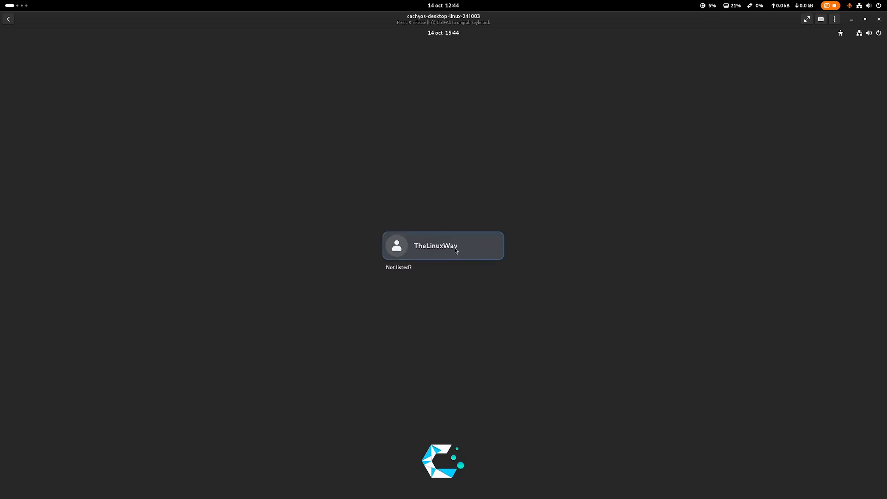
click(443, 245)
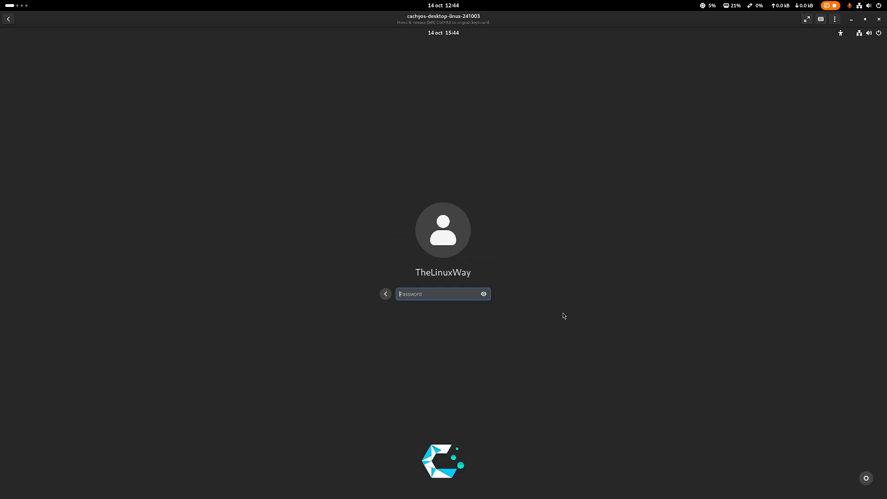
click(865, 479)
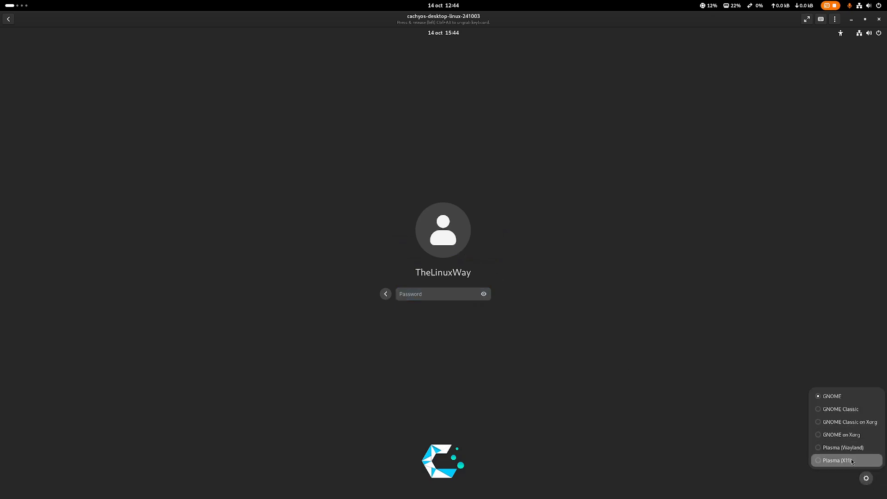
mouse_move(846, 421)
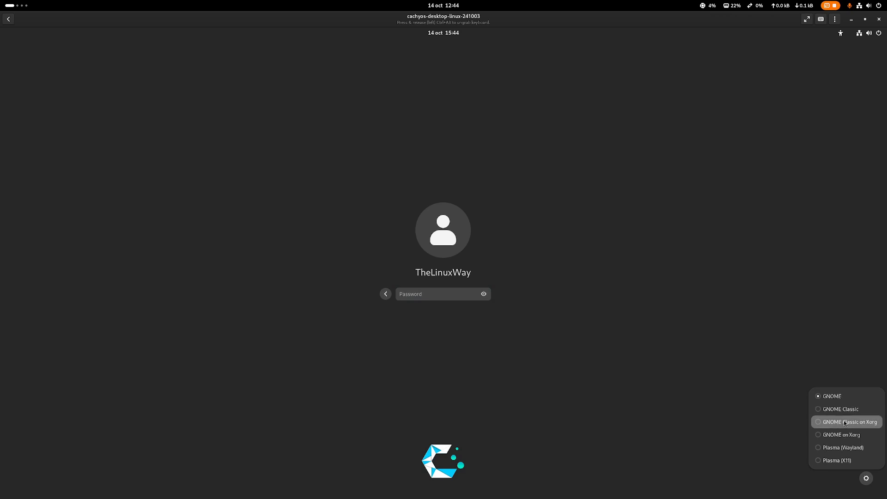
mouse_move(845, 460)
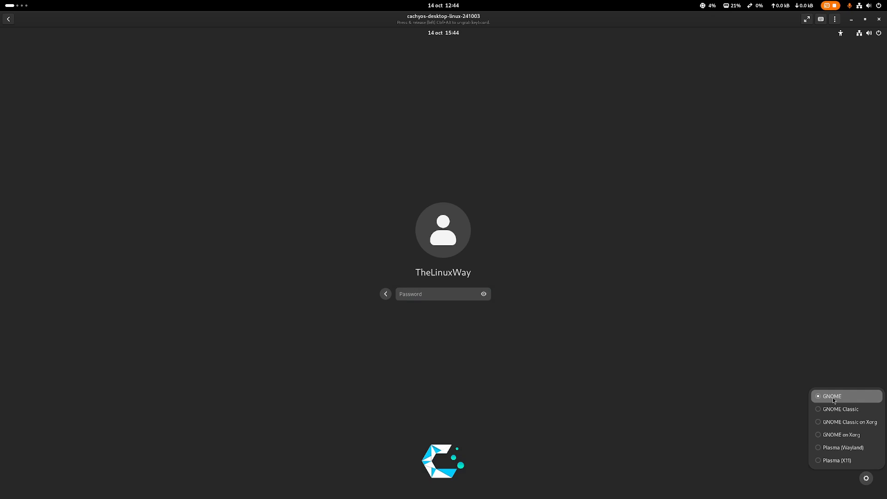
mouse_move(845, 447)
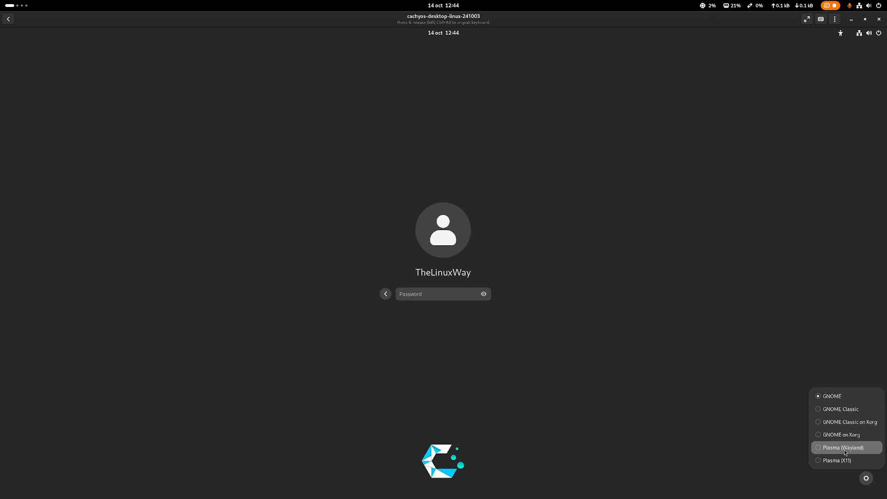
click(441, 294)
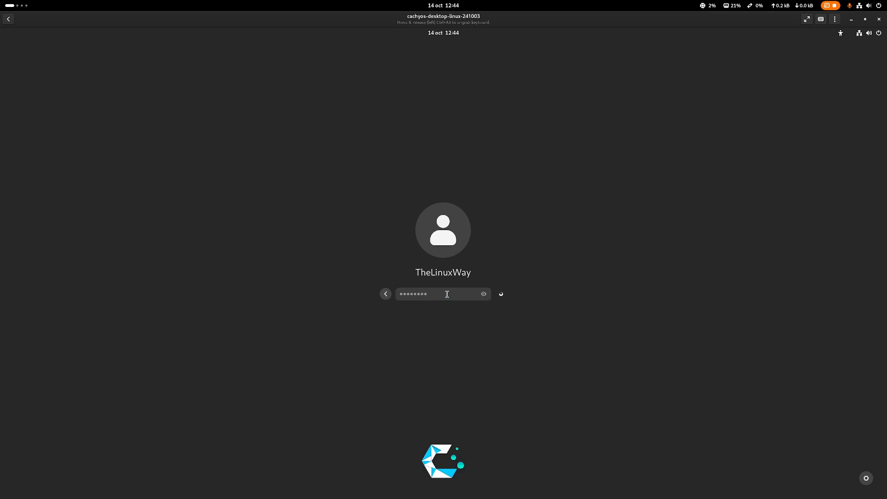
Step: Log in, recentre CachyOS Hello, explore Apps/Tweaks and cancel its administrator prompt
key(Return)
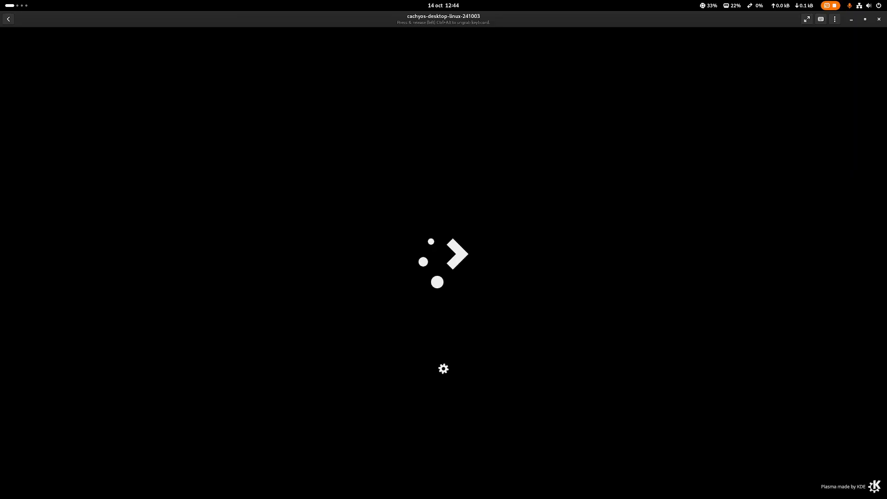
mouse_move(448, 295)
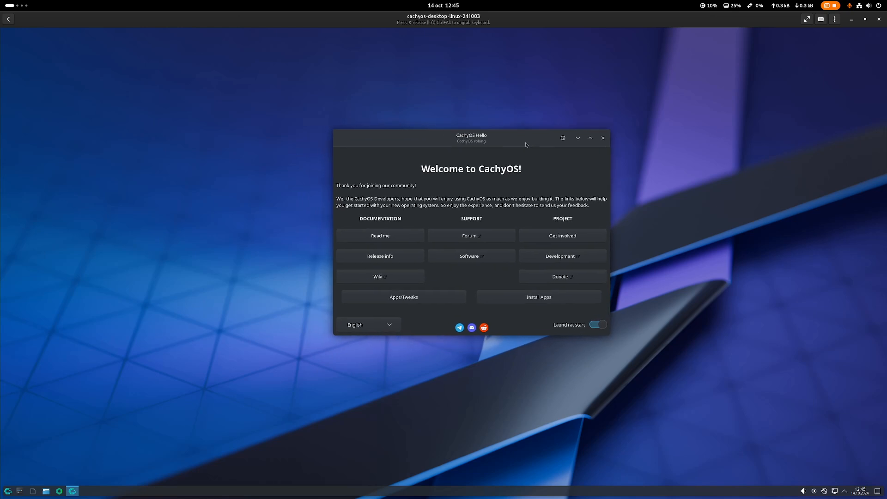
mouse_move(380, 196)
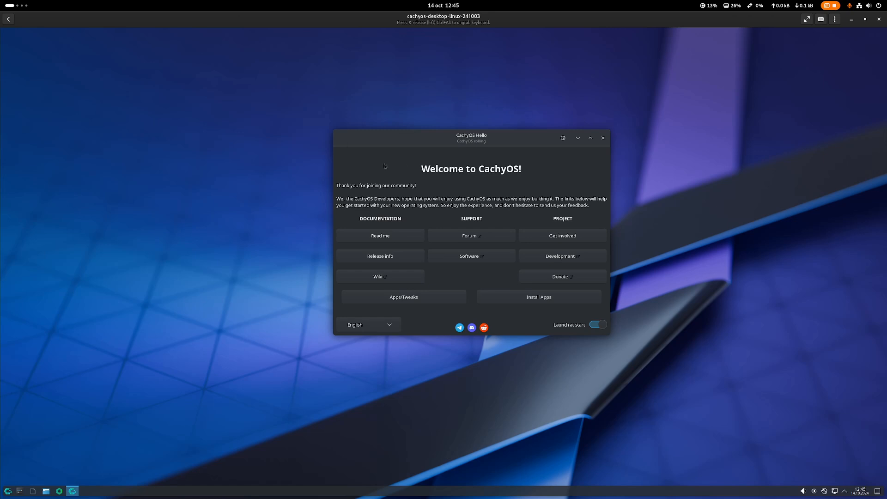
drag(471, 138, 422, 122)
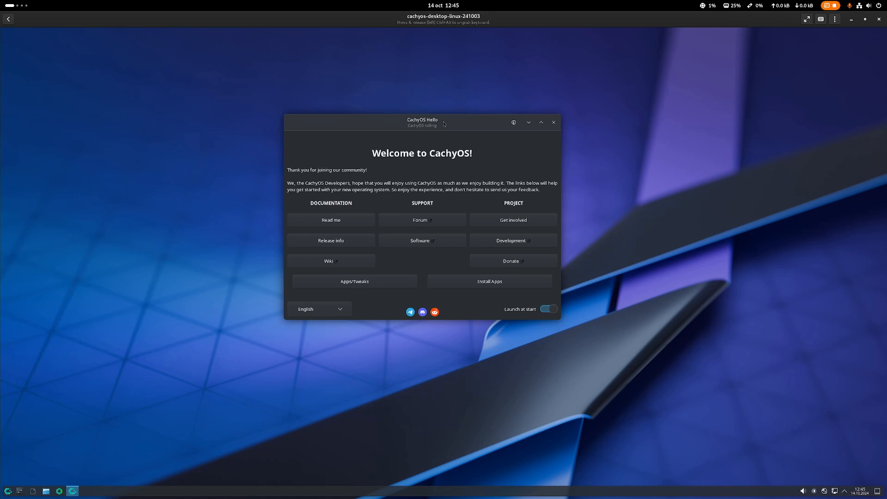
mouse_move(361, 281)
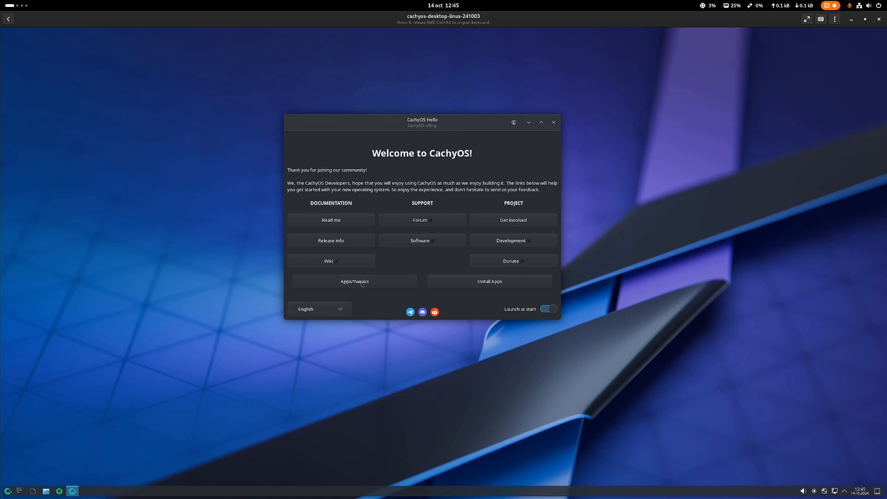
click(353, 282)
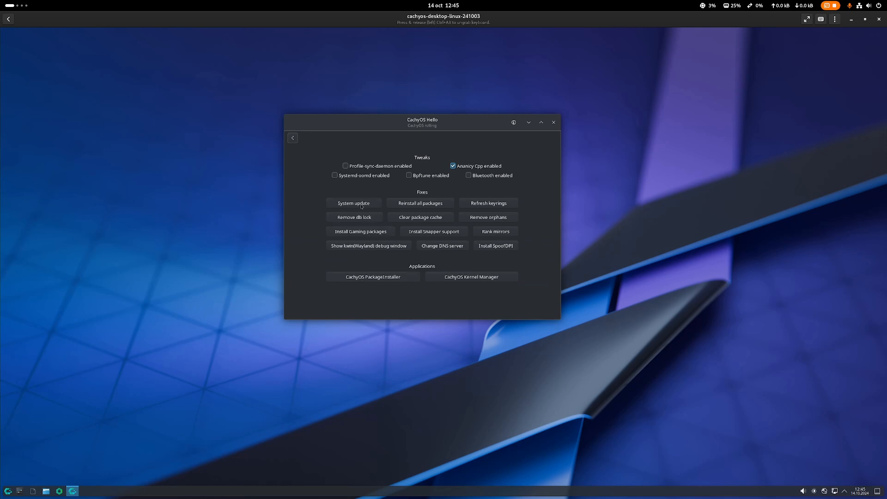
click(353, 203)
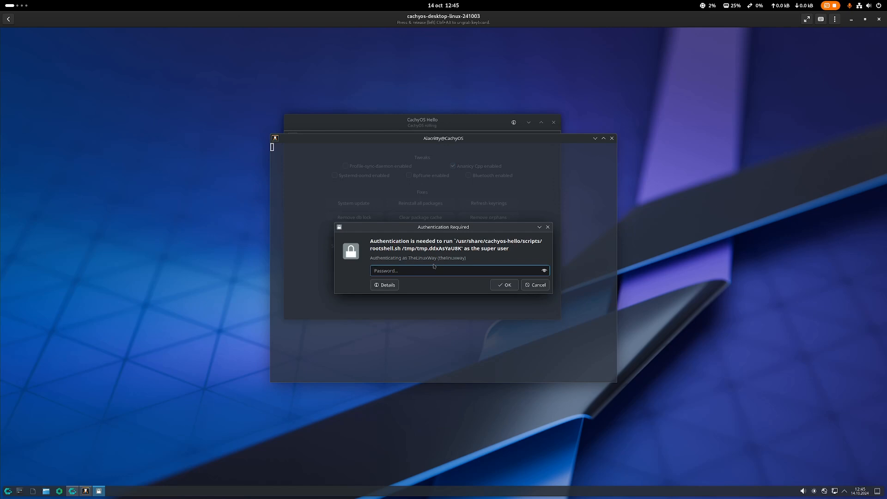
click(504, 285)
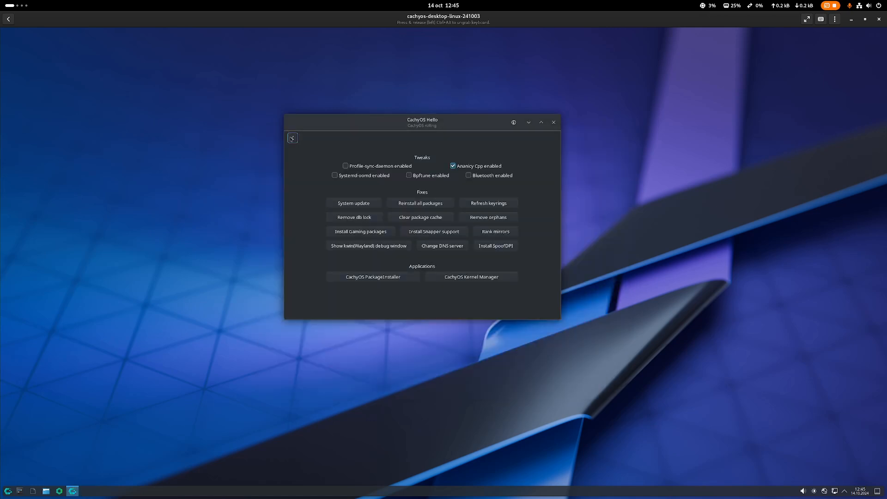
click(373, 276)
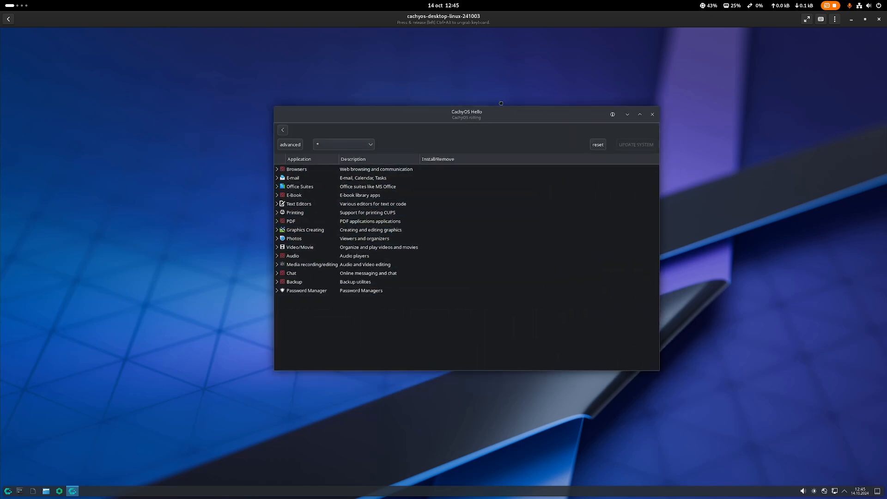
Step: Mark Firefox under Browsers, apply it with the sudo password, and return to the welcome page
click(278, 169)
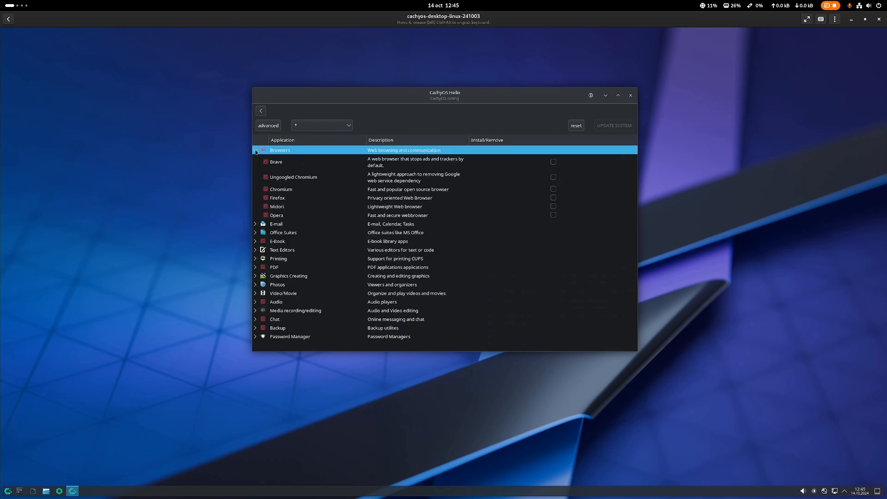
click(552, 176)
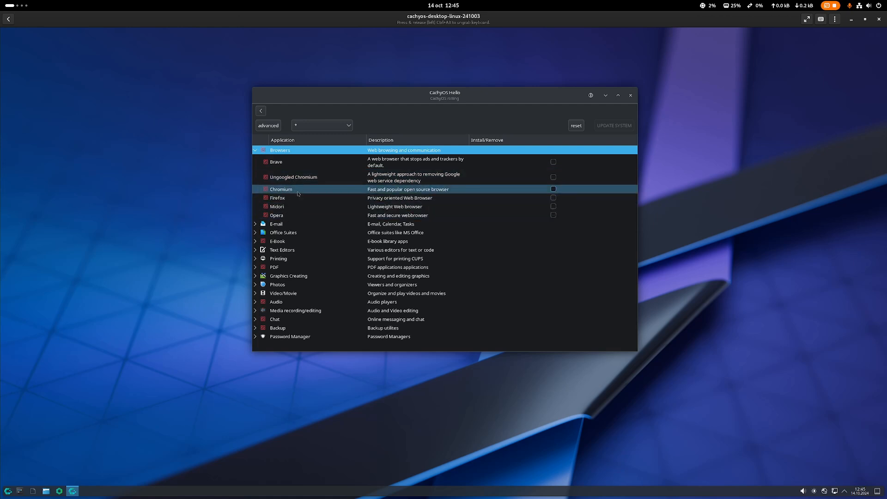
click(553, 197)
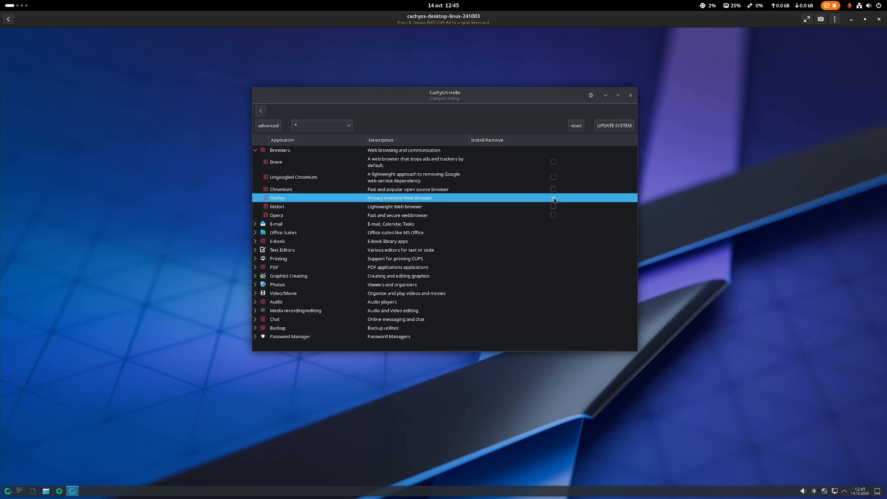
click(613, 125)
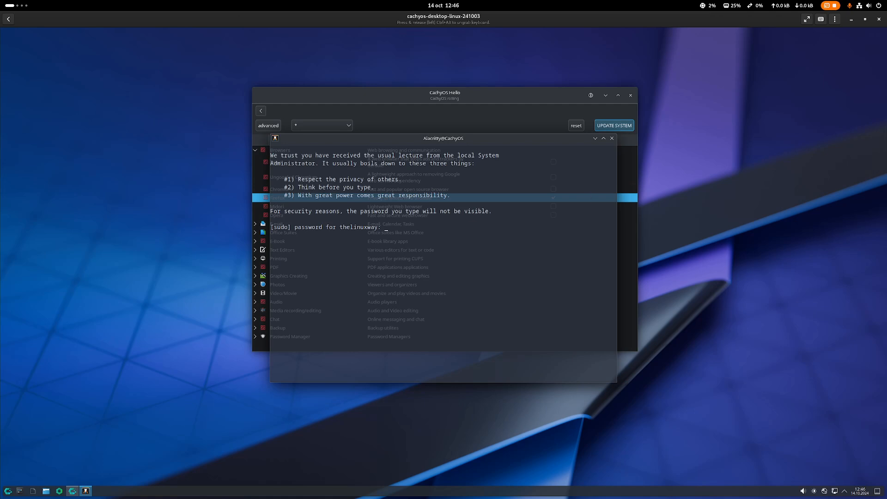
key(Return)
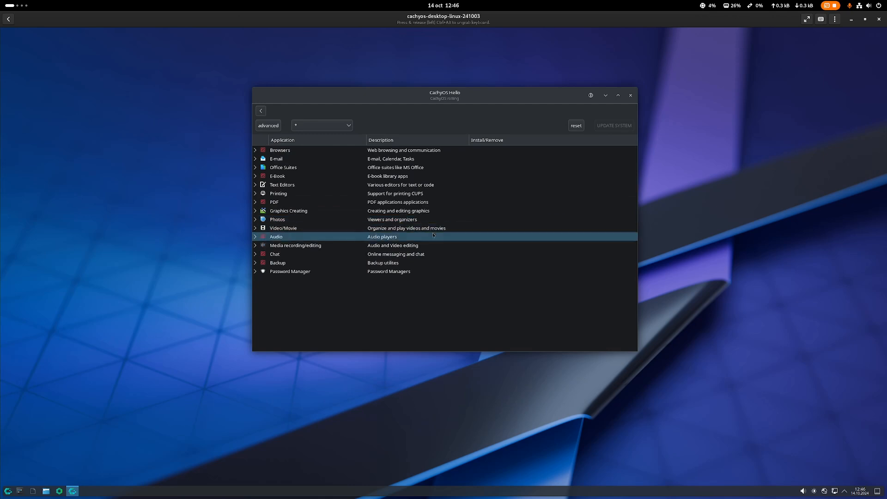
click(278, 193)
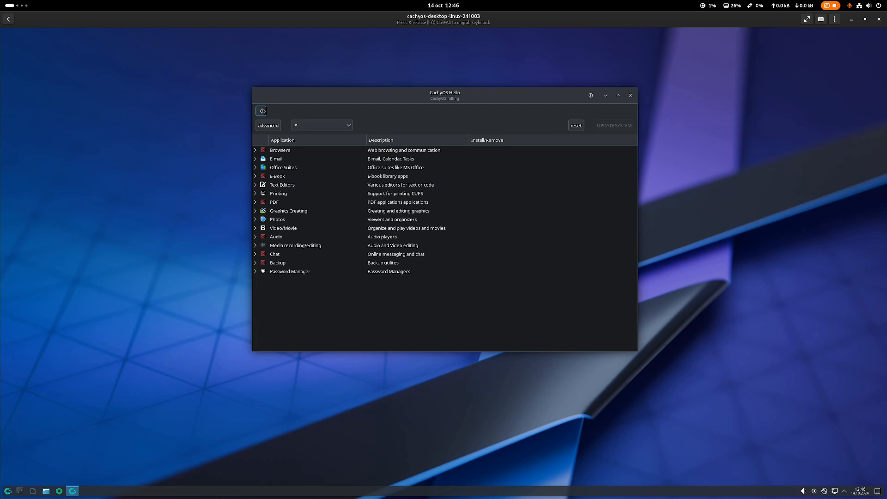
click(261, 111)
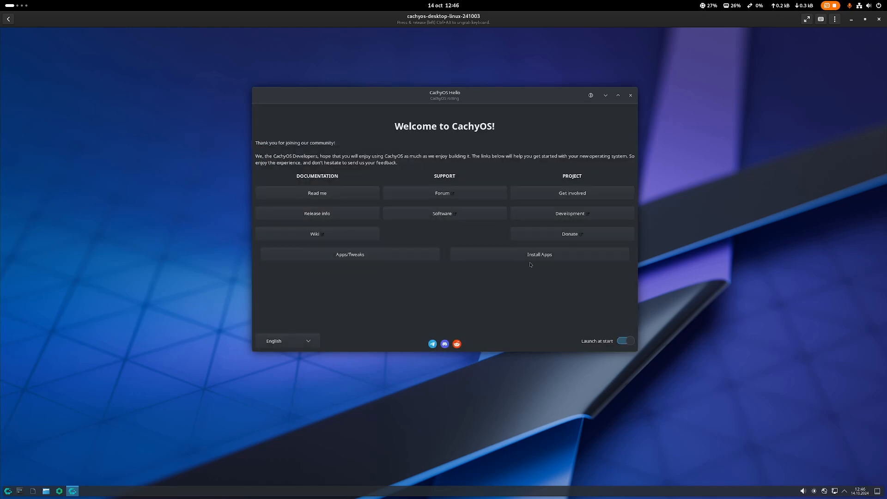
Step: Close CachyOS Hello and choose Log Out from the Plasma launcher's Leave menu
click(630, 96)
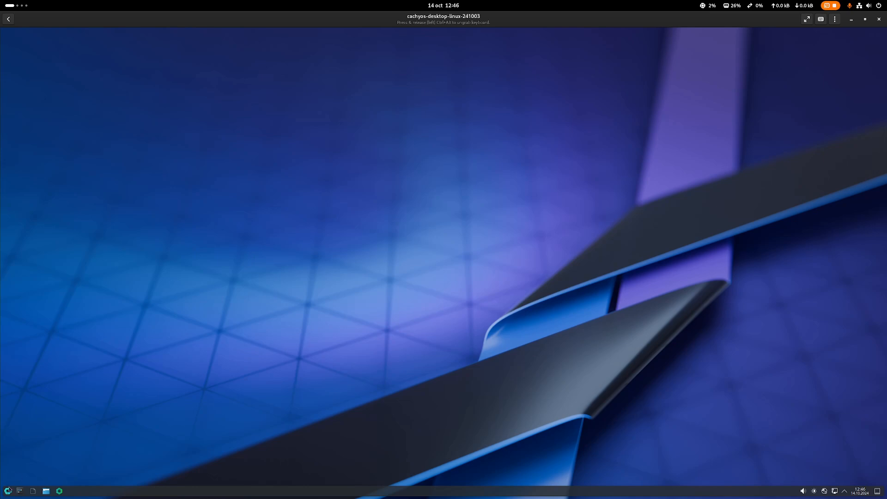
click(8, 491)
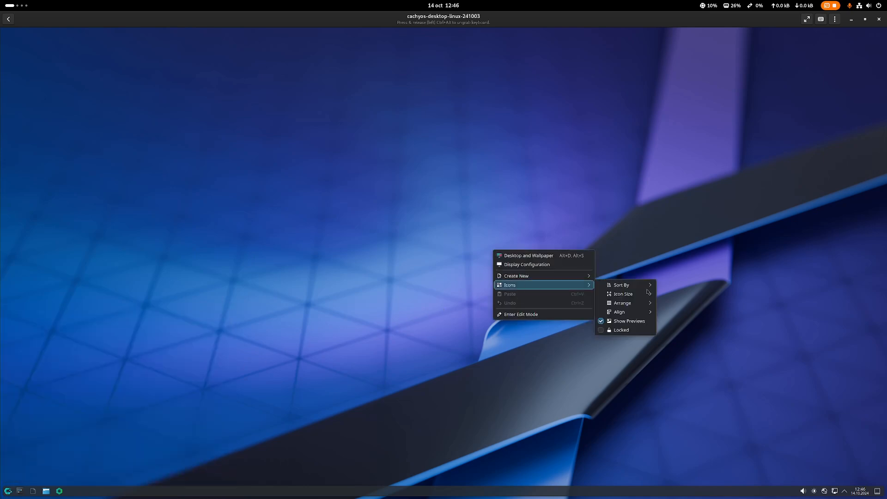
click(587, 343)
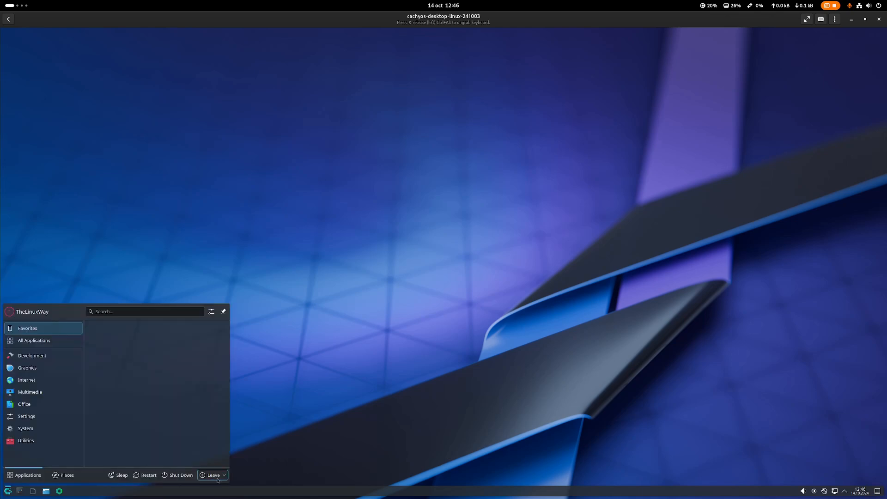
click(213, 474)
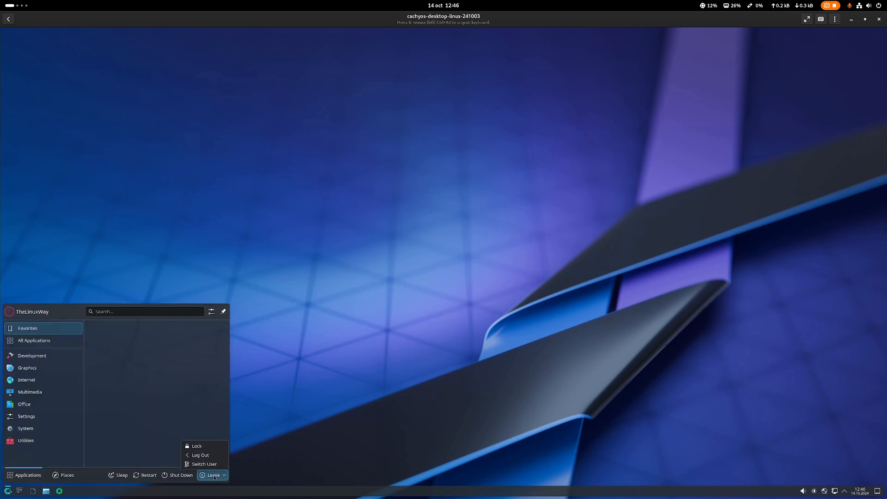
click(200, 455)
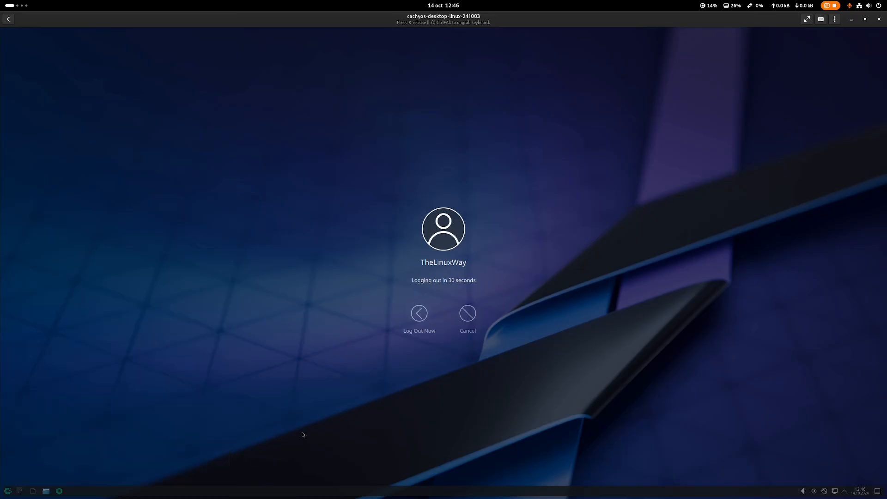
Step: Log out immediately, then sign in as TheLinuxWay to a GNOME session with the password
click(418, 313)
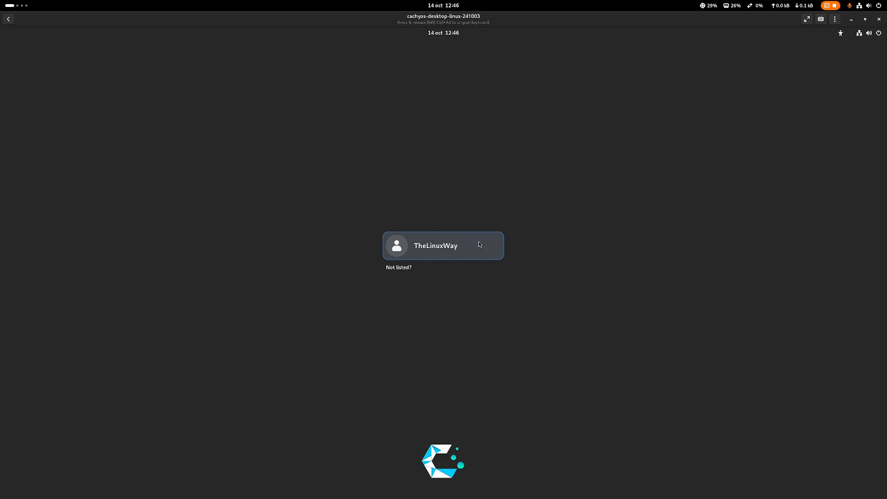
click(443, 246)
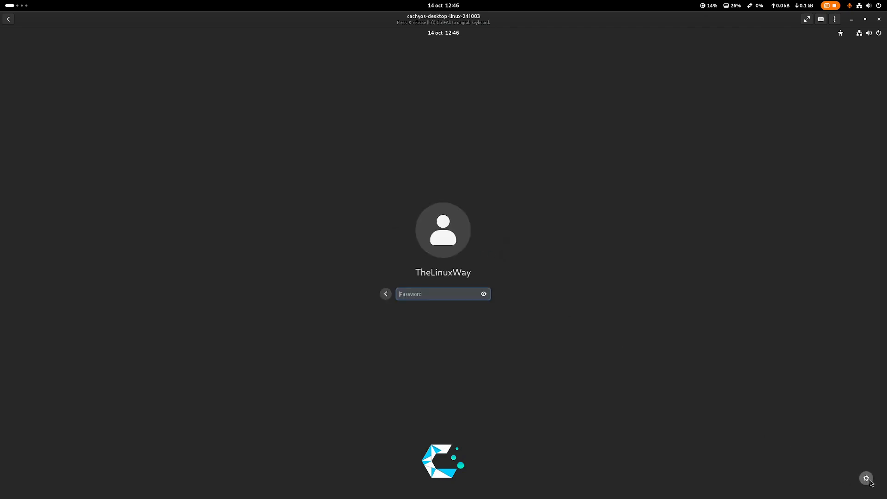
click(865, 478)
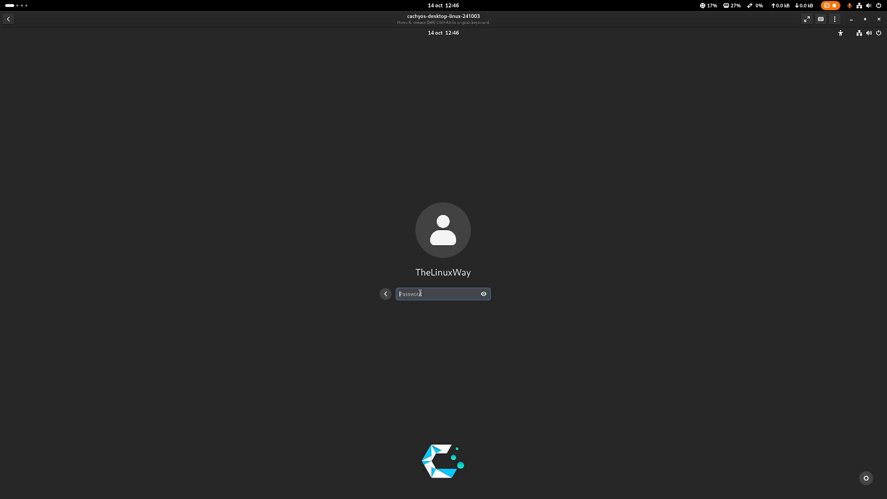
text(password)
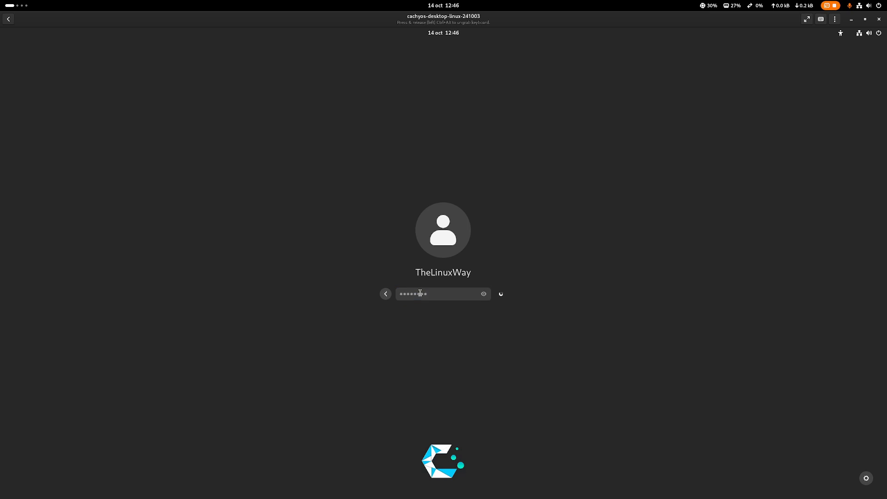
key(Return)
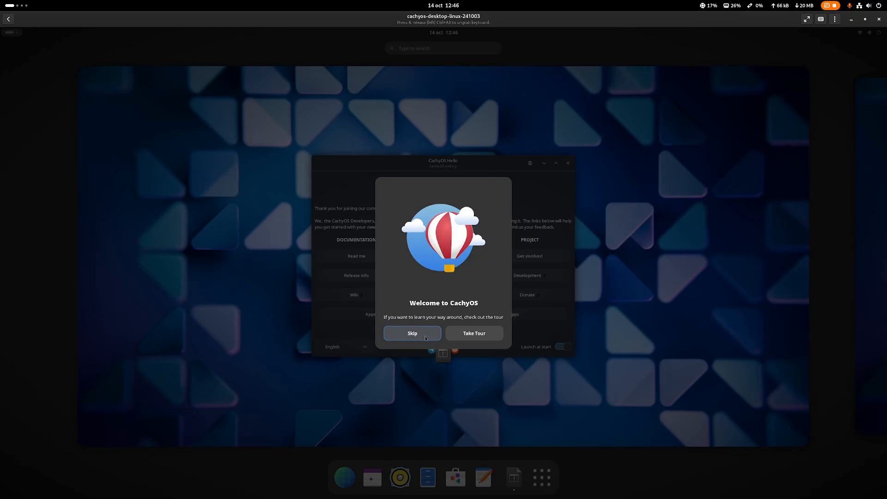
Step: Skip the CachyOS welcome tour, close the Hello window, and bring up the desktop background menu
click(412, 333)
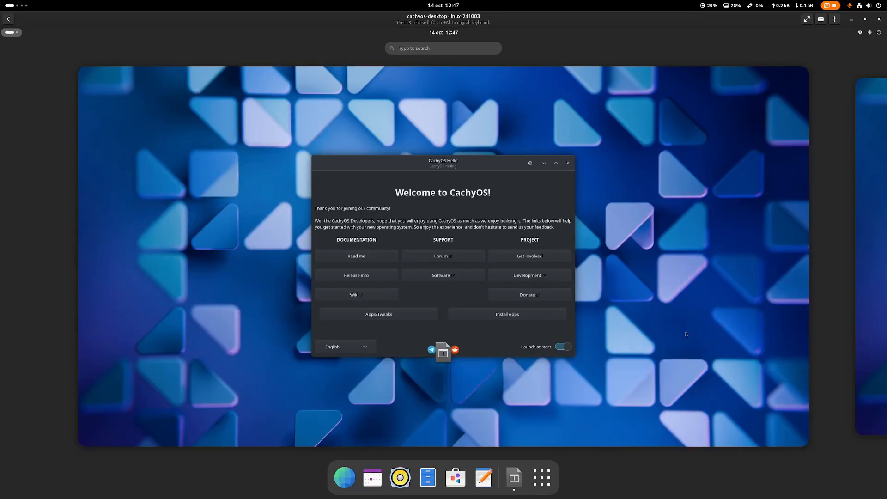
mouse_move(668, 362)
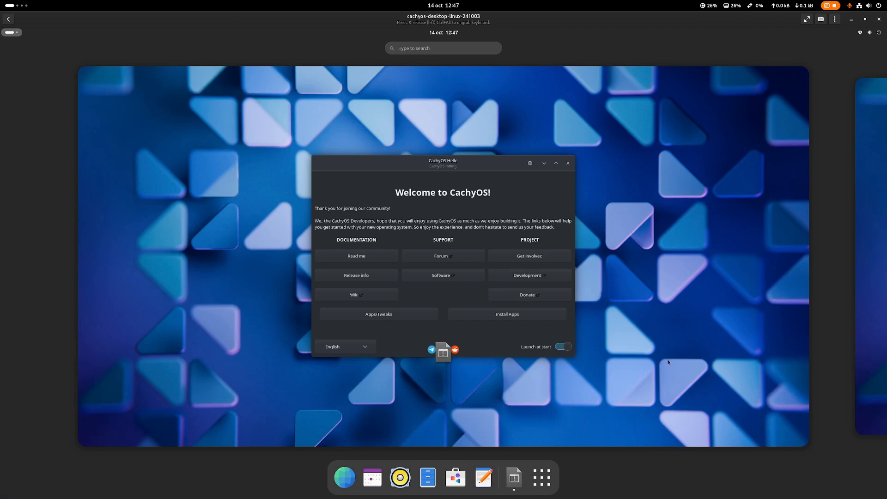
click(567, 163)
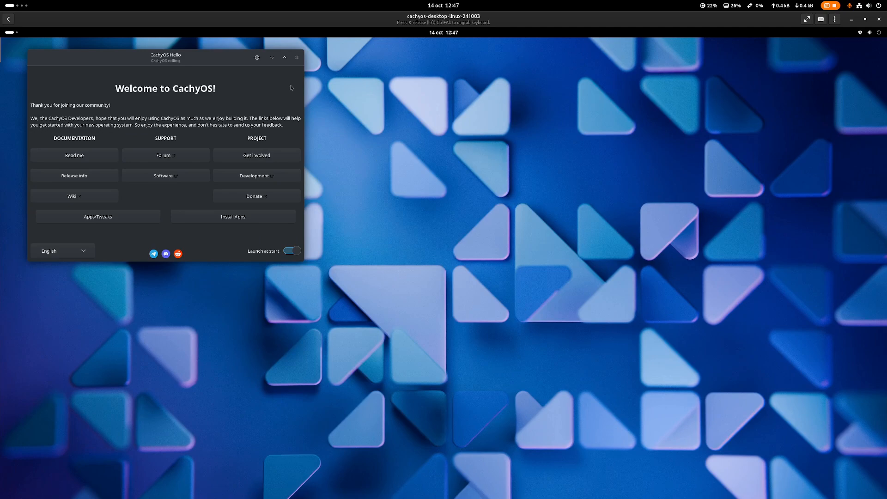
drag(165, 57, 471, 126)
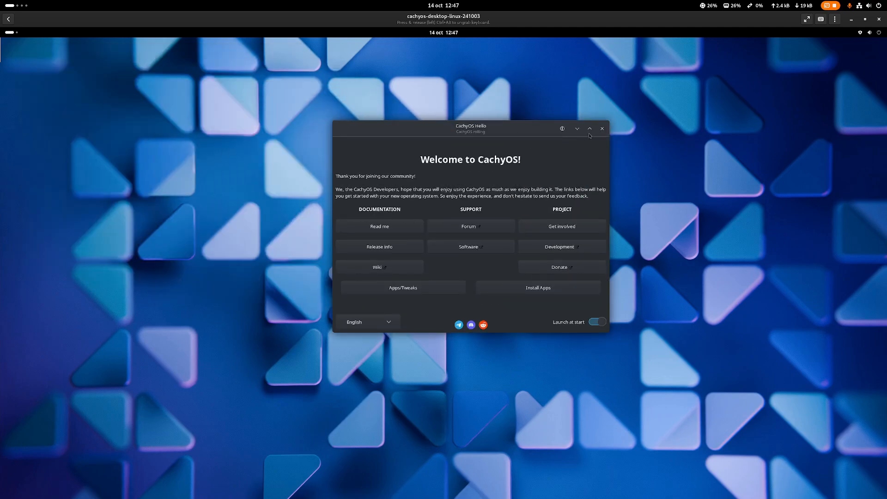
click(602, 128)
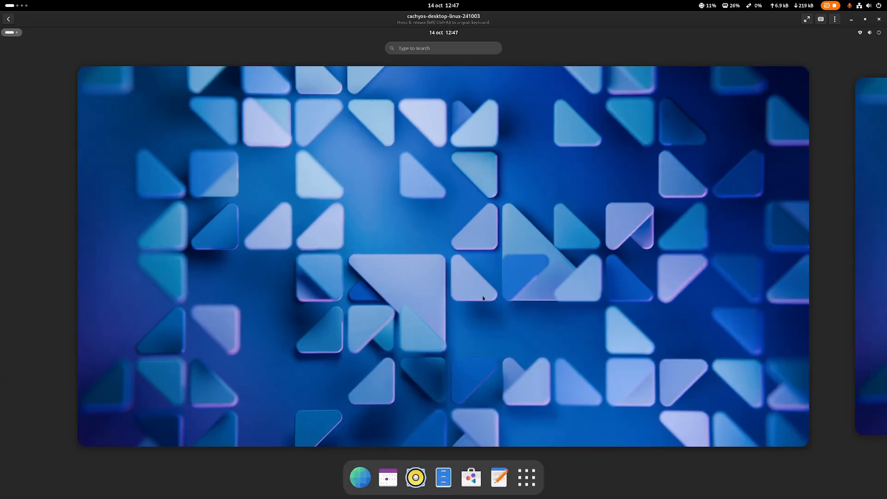
click(525, 477)
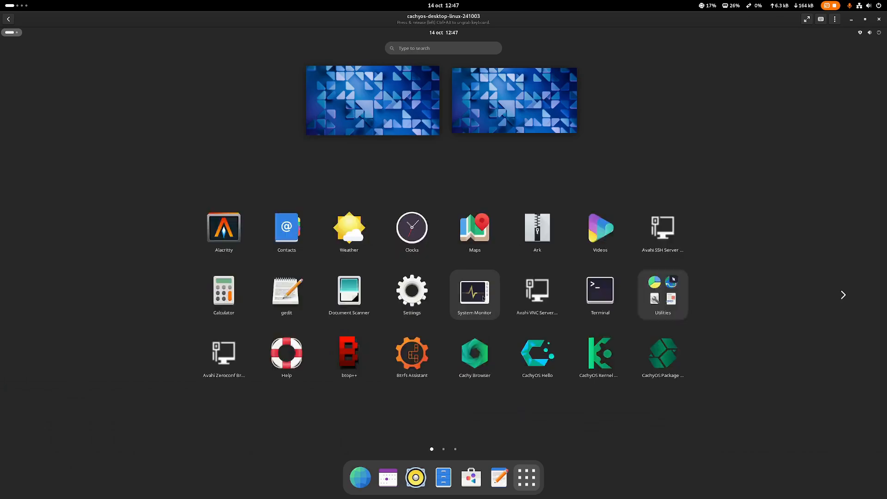
right_click(472, 236)
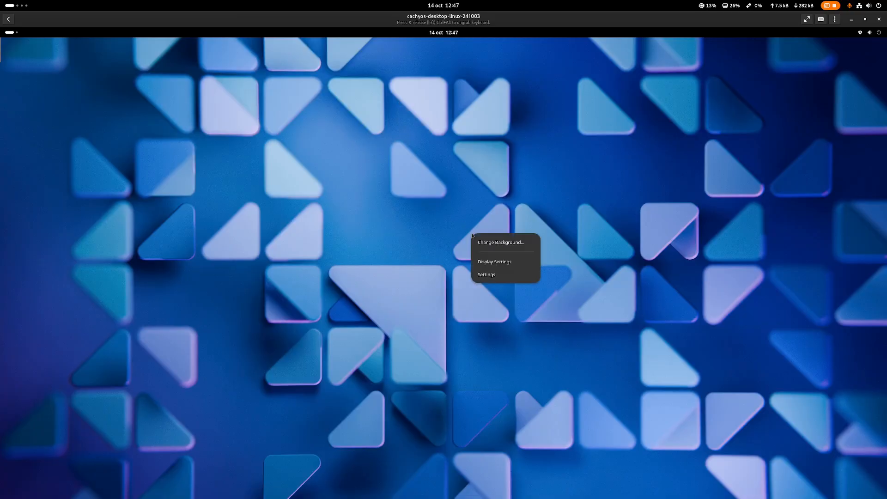
Step: Apply the magenta glass-cubes wallpaper from the Appearance page in GNOME Settings
click(462, 256)
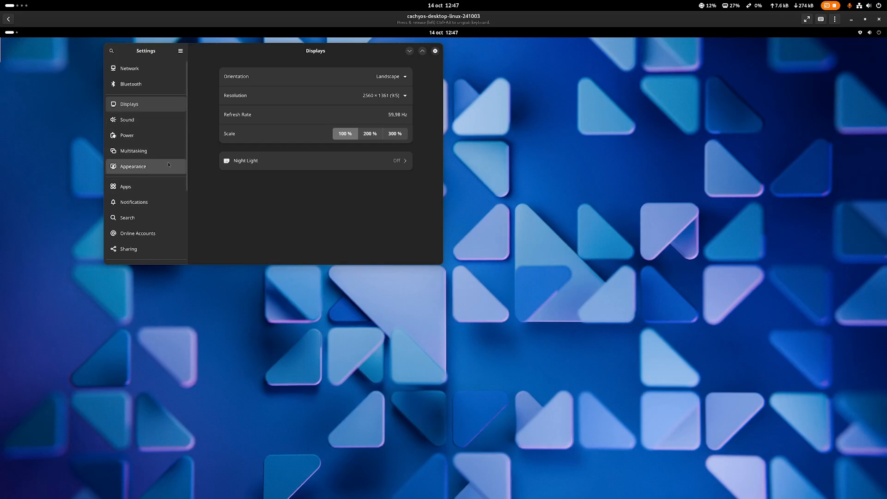
click(133, 166)
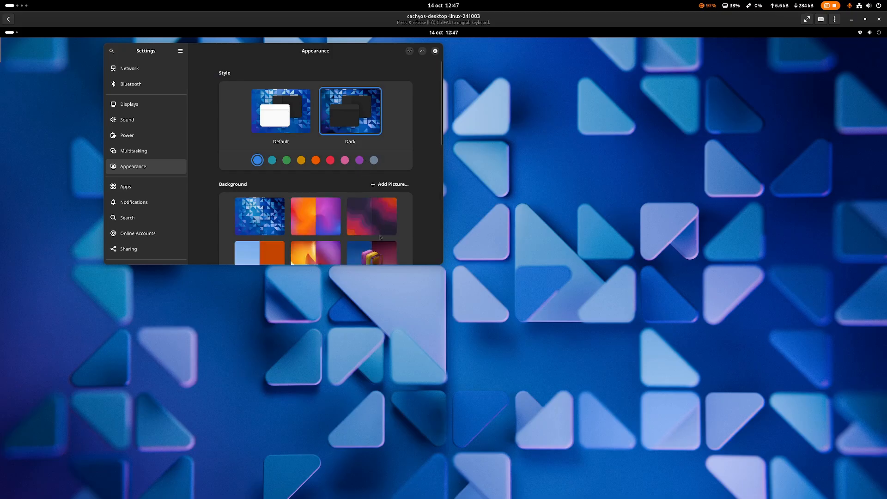
scroll(down, 3)
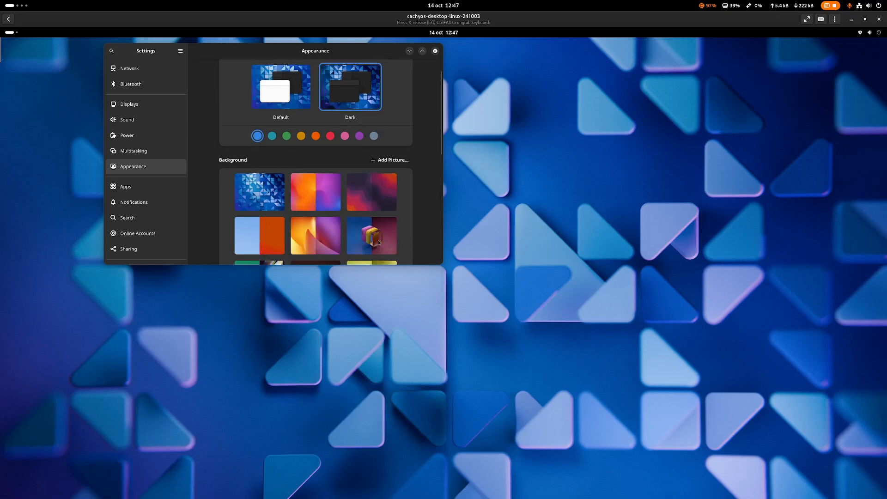
click(372, 236)
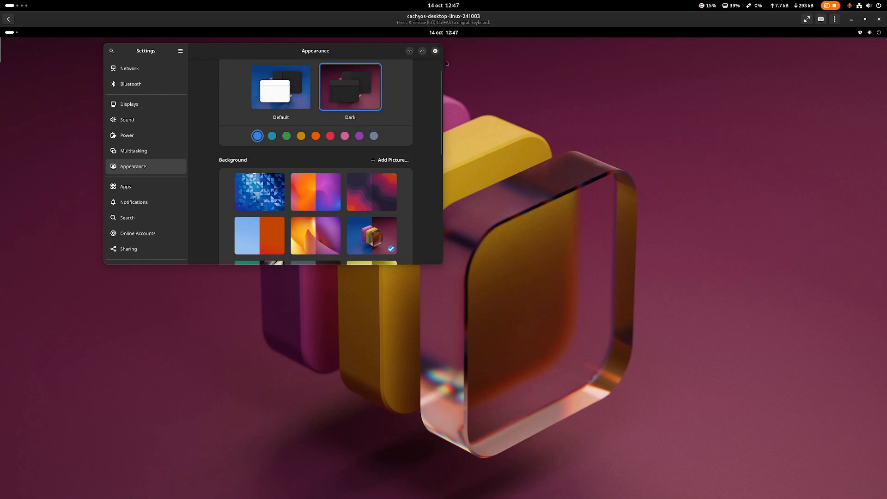
mouse_move(542, 272)
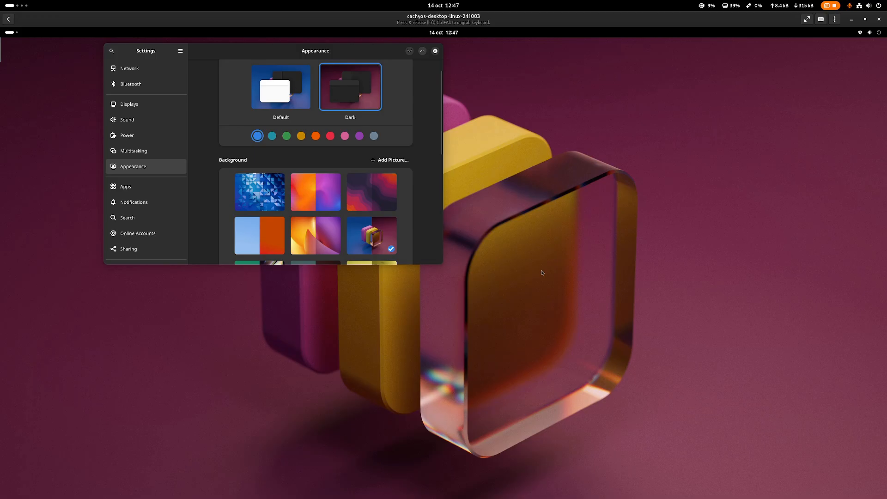
mouse_move(545, 263)
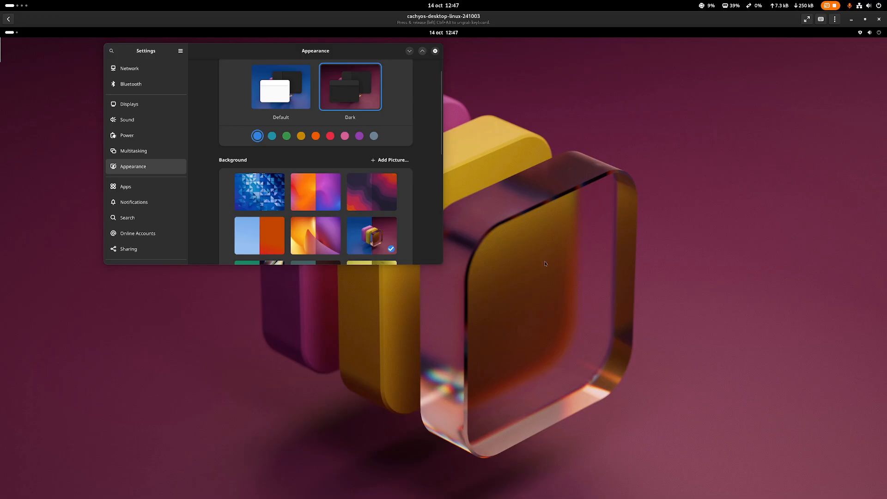
mouse_move(544, 261)
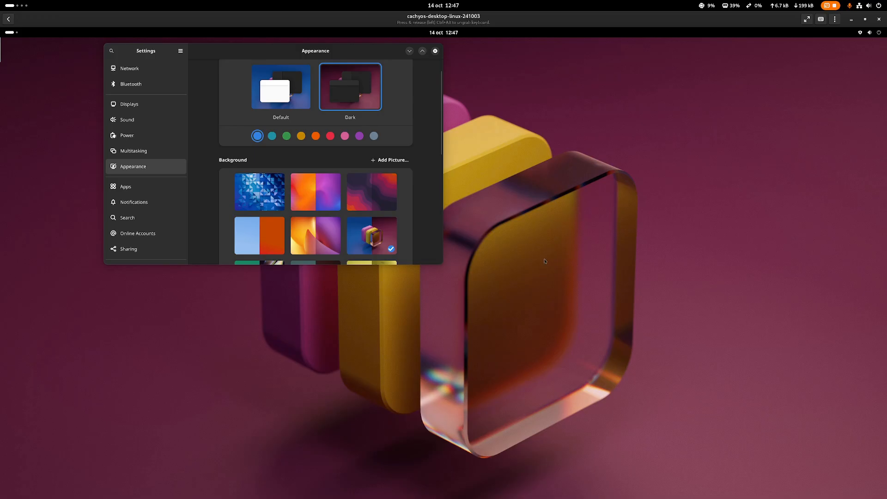